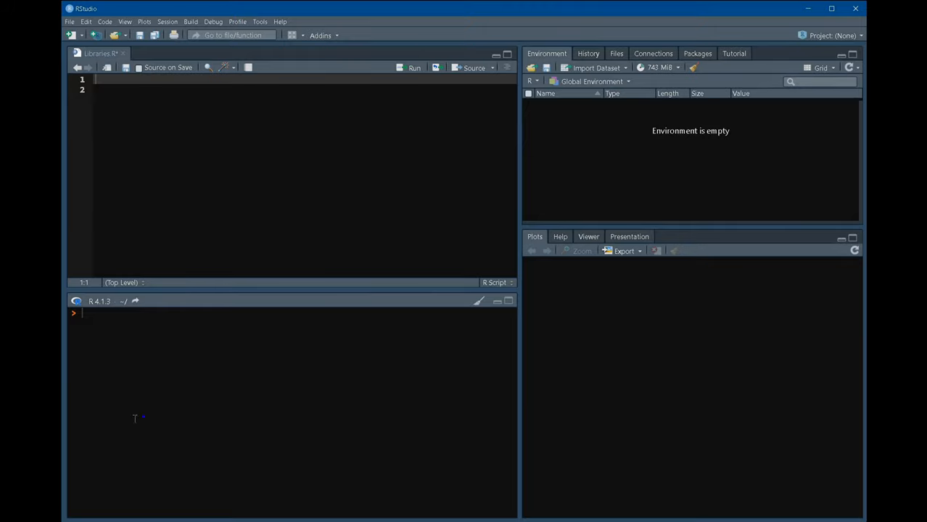
mouse_move(179, 389)
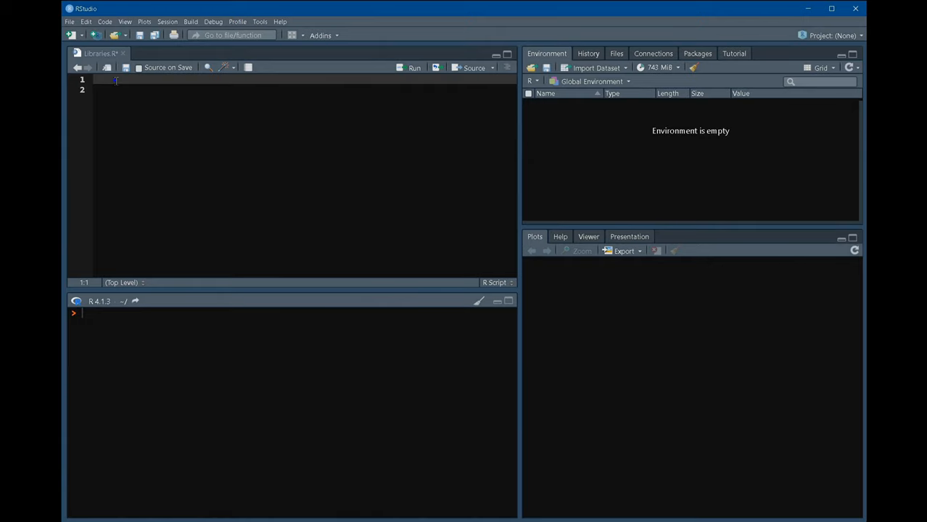
- Assign a <- 10 on script line 1 and print a, so the console shows 10
click(98, 80)
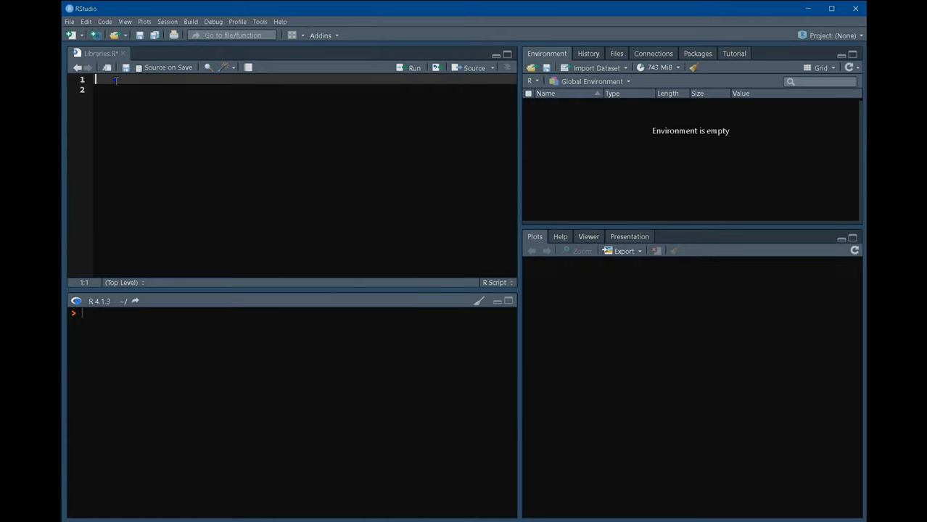
text(a)
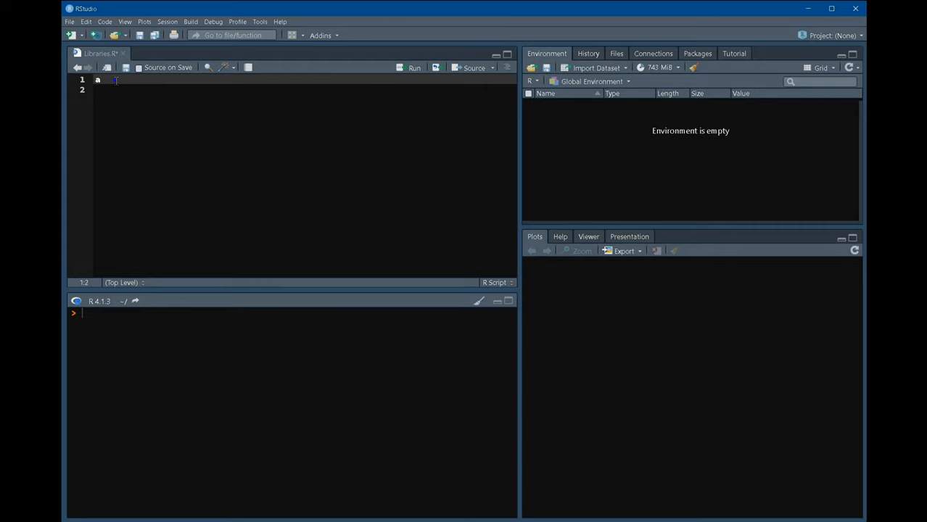
text(<-)
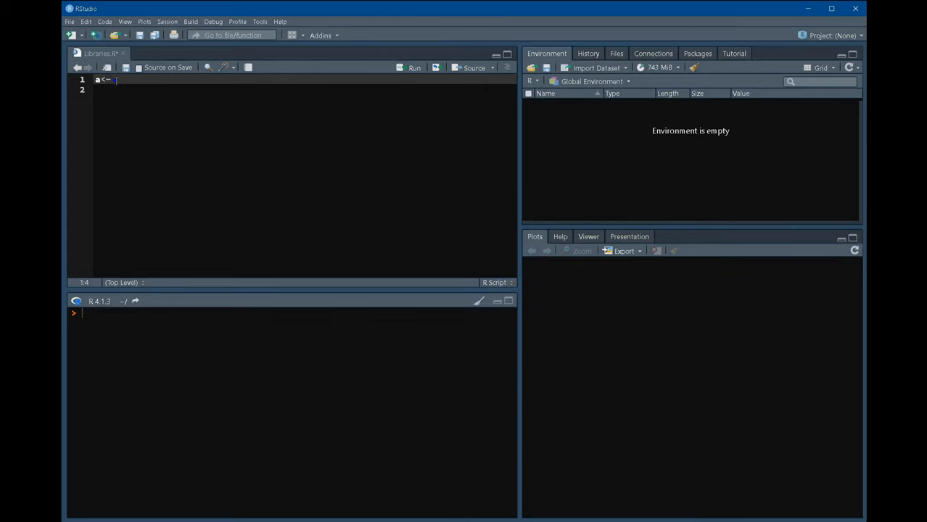
text(20)
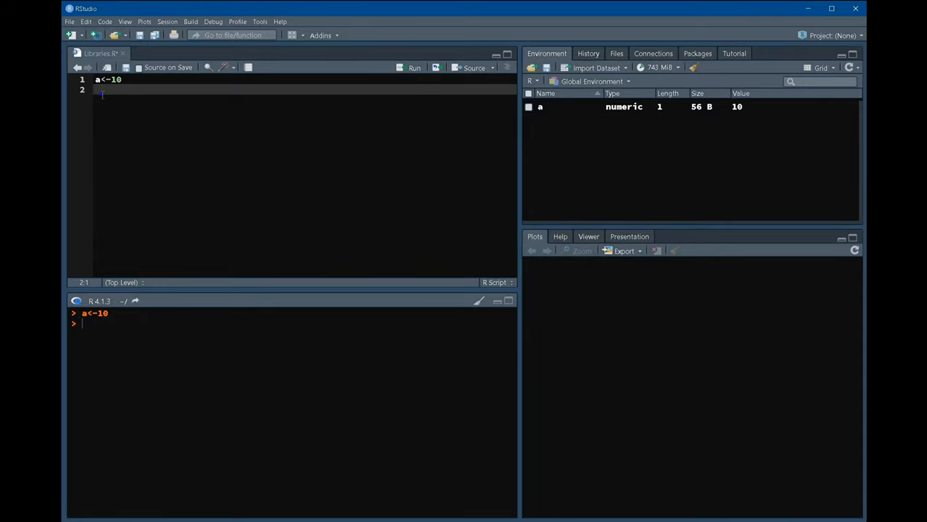
text(a)
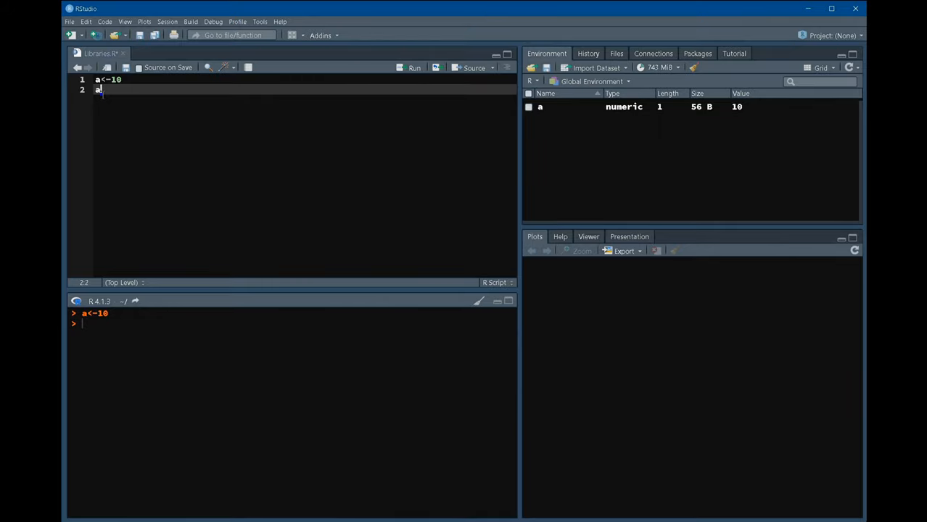
key(Return)
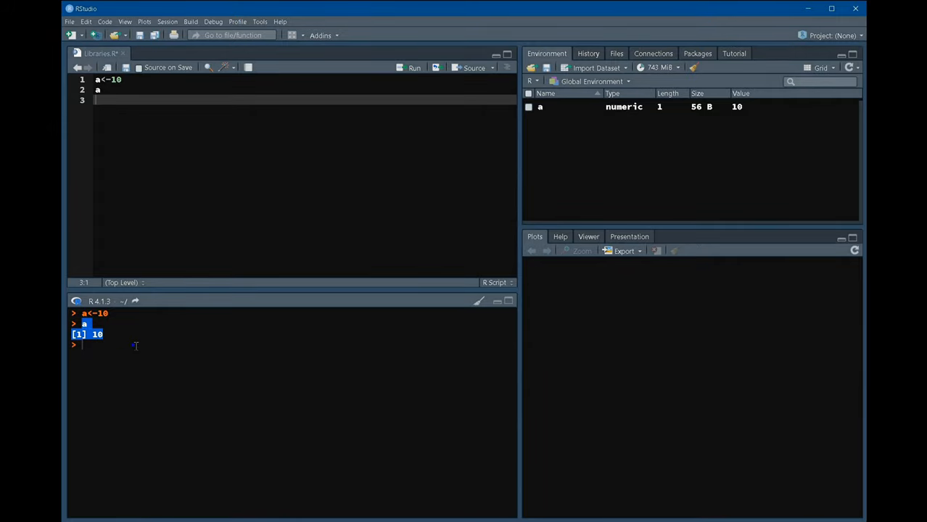
- Add b <- 20 and c <- a+b to the script and print c as 30
text(b)
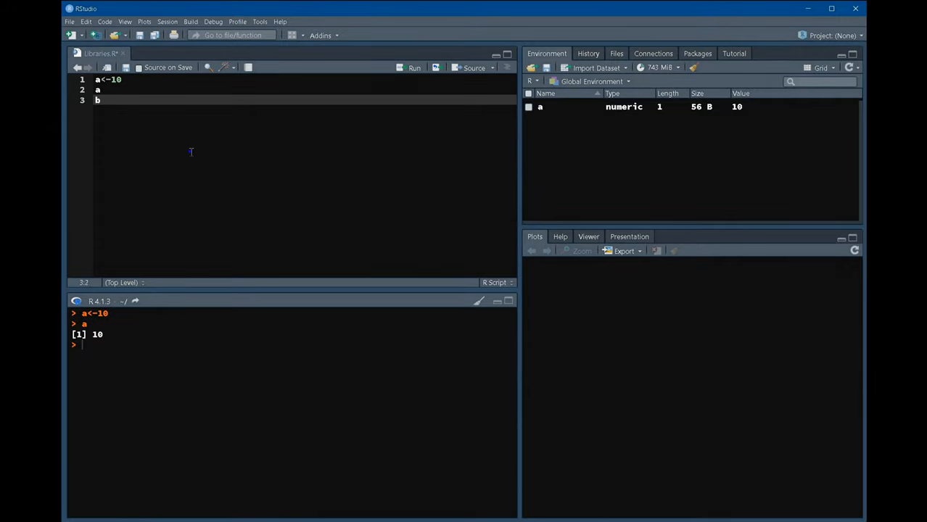
text(<-)
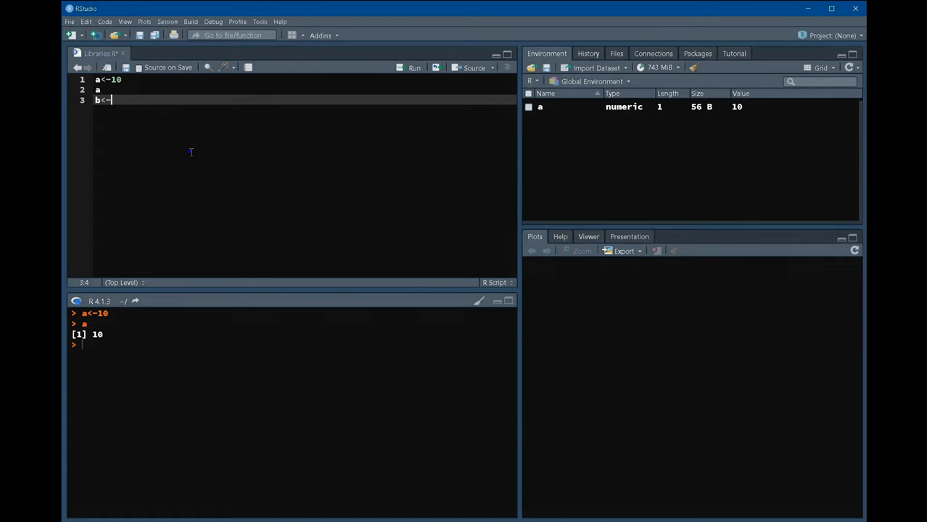
text(20)
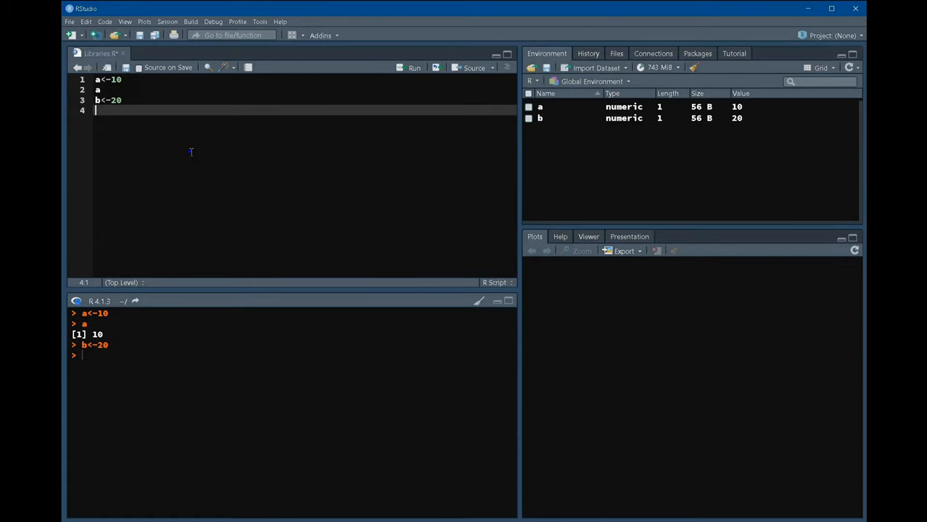
text(c<-)
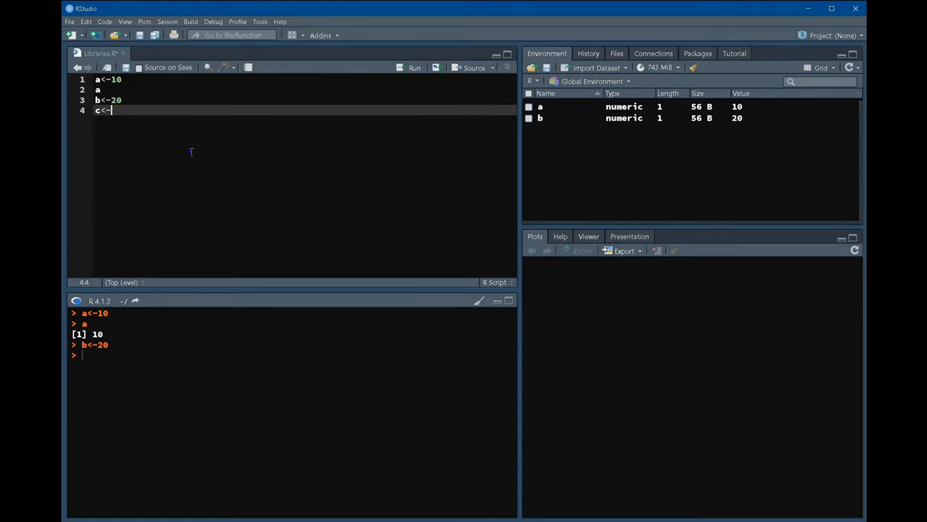
text(a+b)
text(c)
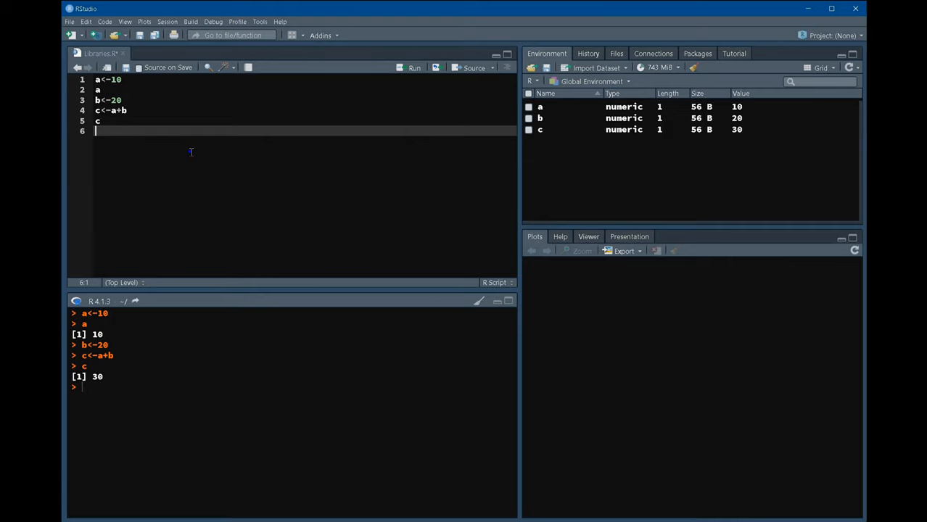
- Write mean() on line 6 and run mean(2,4,6,8), which returns 2
text(me)
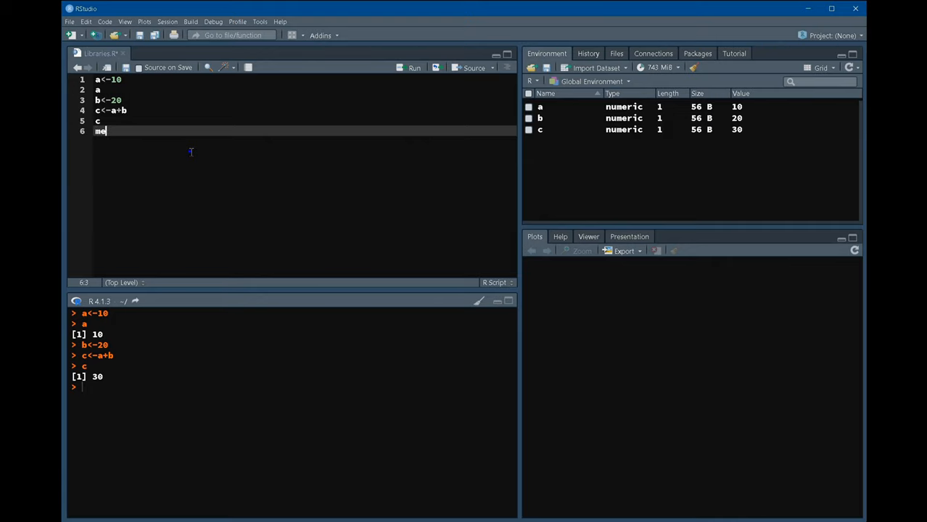
text(an()
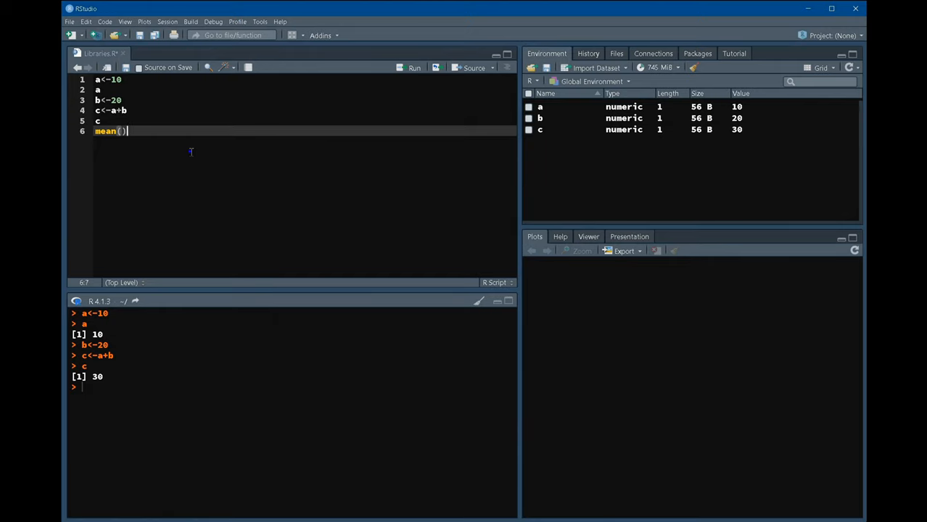
key(BackSpace)
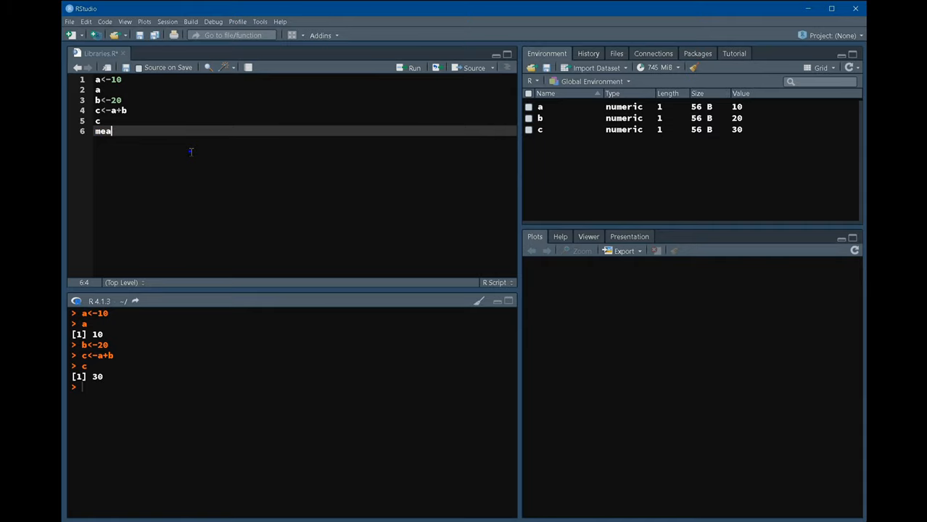
text(n)
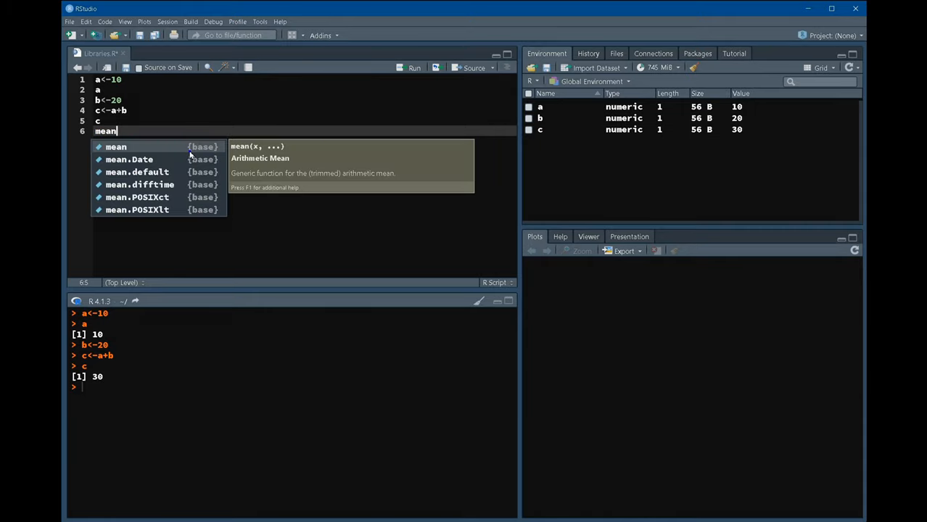
mouse_move(188, 148)
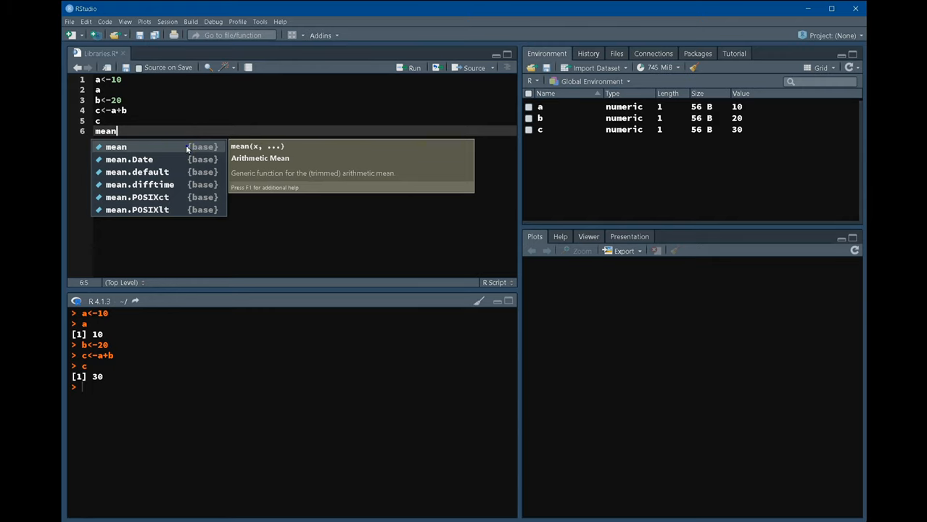
mouse_move(137, 210)
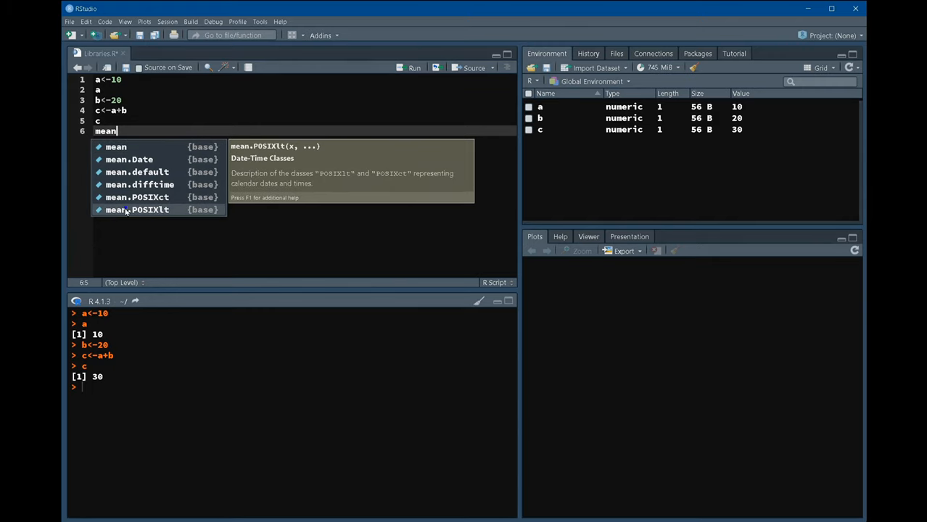
mouse_move(119, 185)
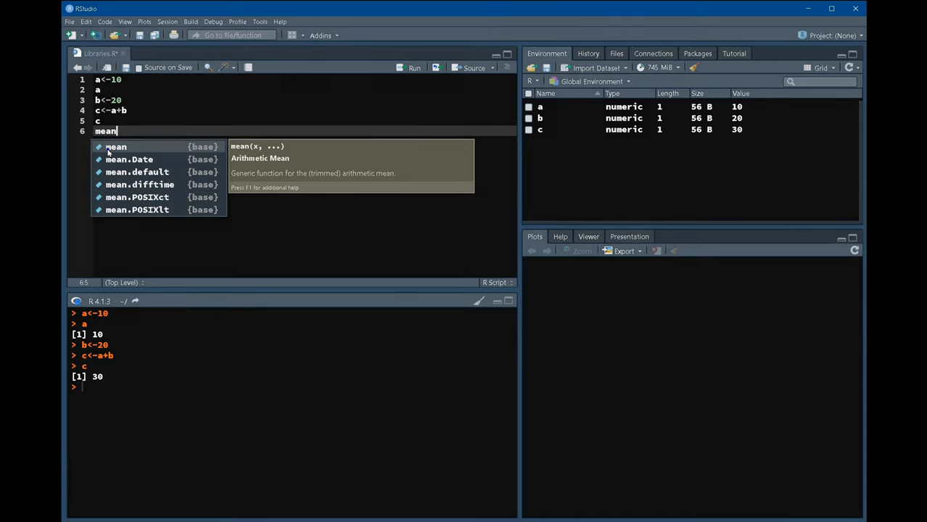
mouse_move(201, 151)
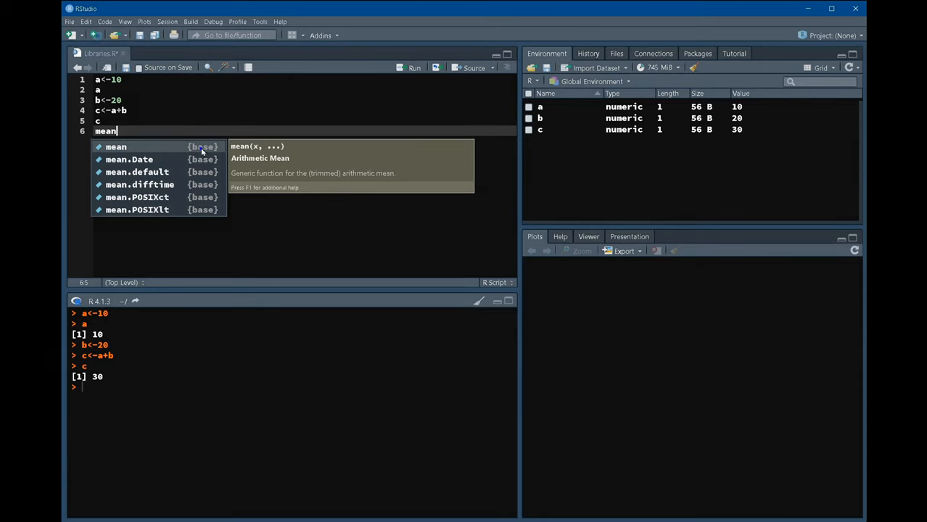
key(Escape)
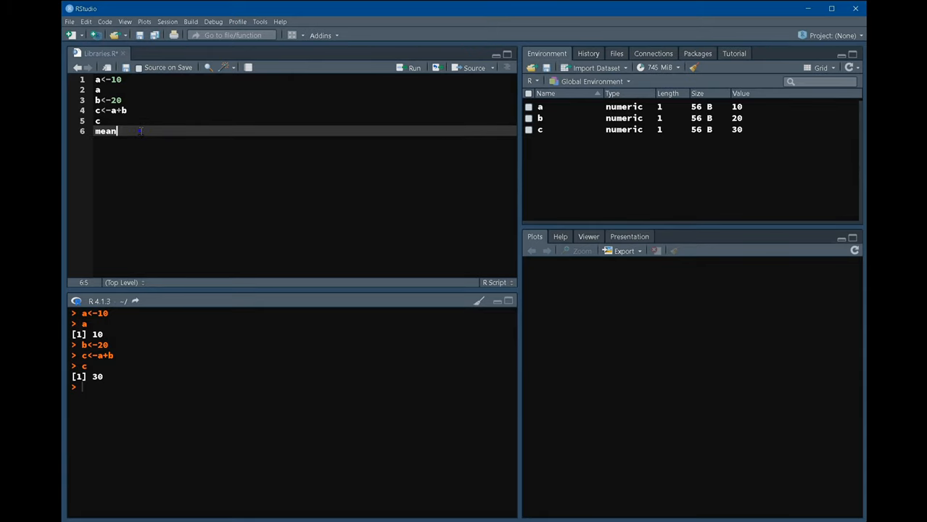
text(()
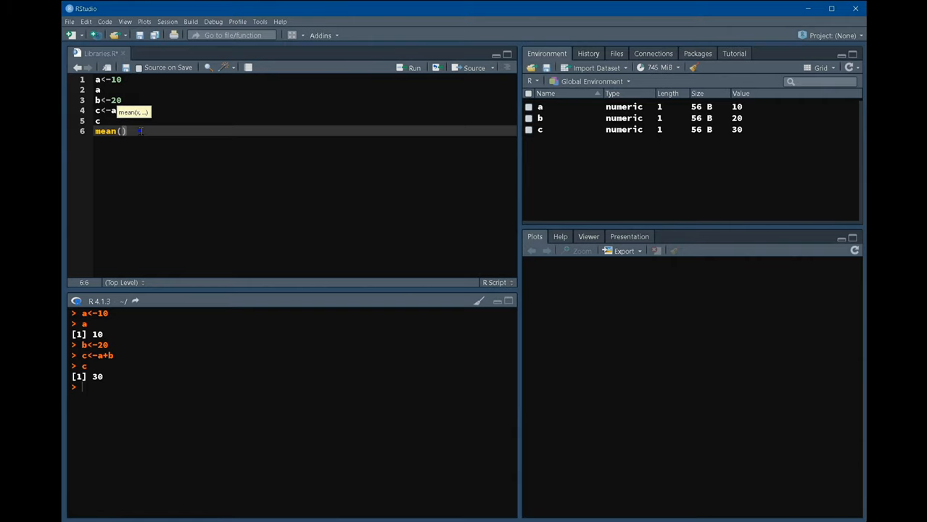
key(Return)
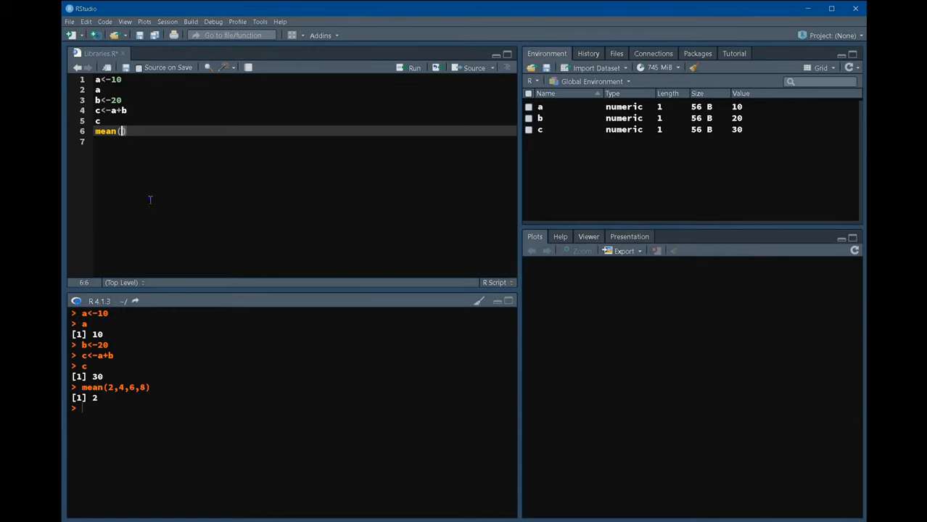
- Select mean and scroll through its Arithmetic Mean help documentation
double_click(105, 131)
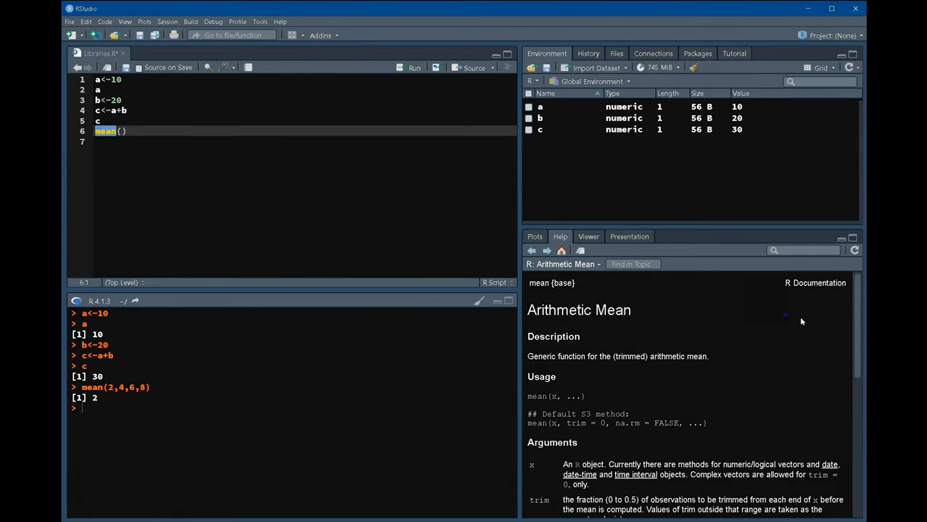
mouse_move(595, 310)
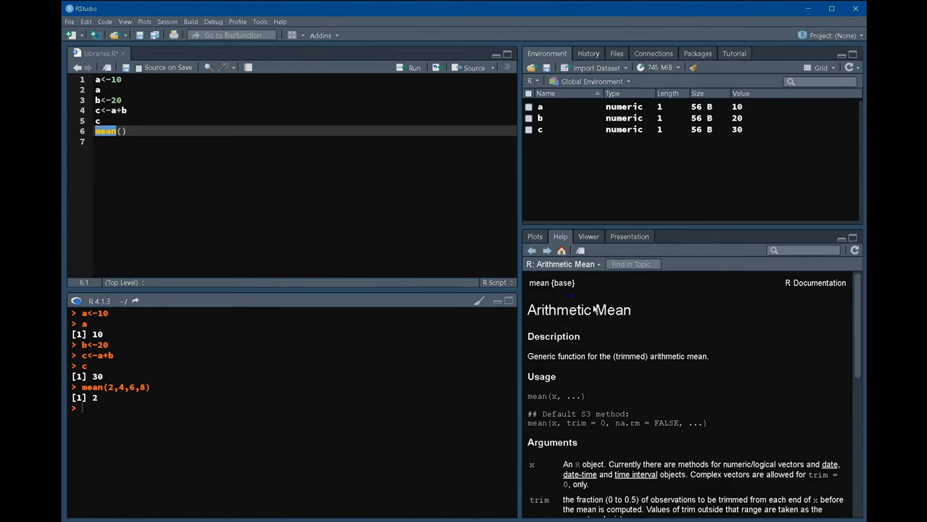
mouse_move(681, 322)
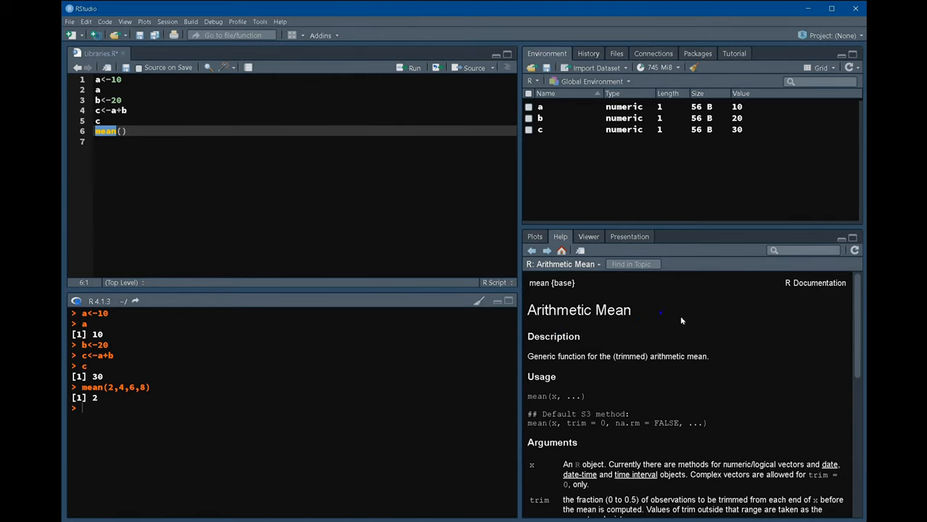
mouse_move(616, 336)
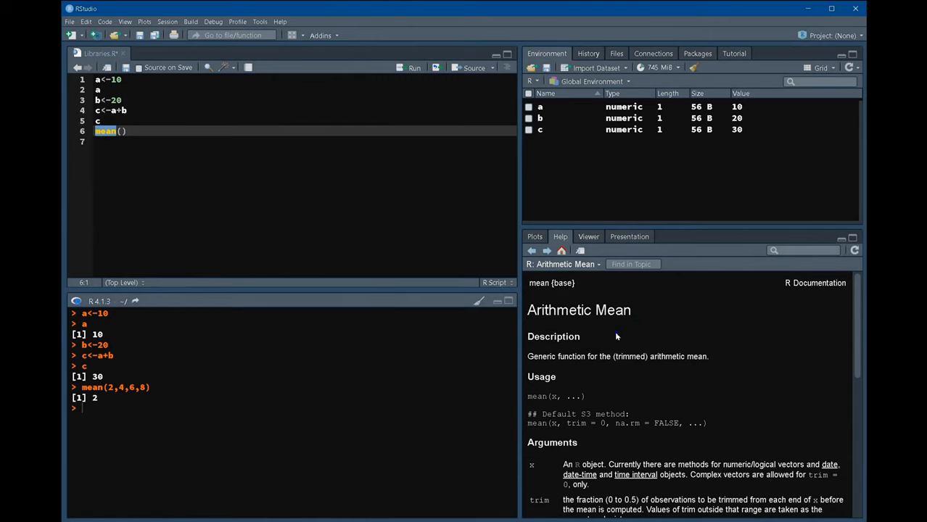
mouse_move(528, 288)
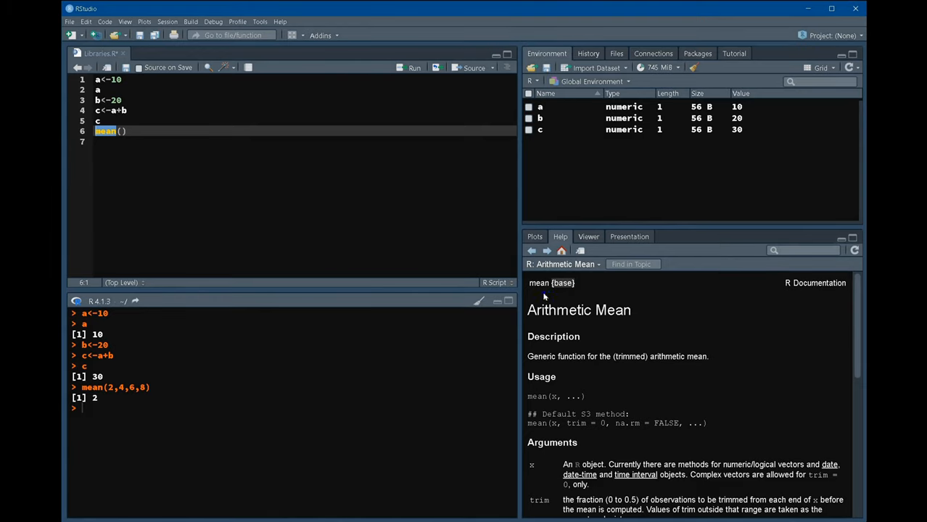
mouse_move(543, 291)
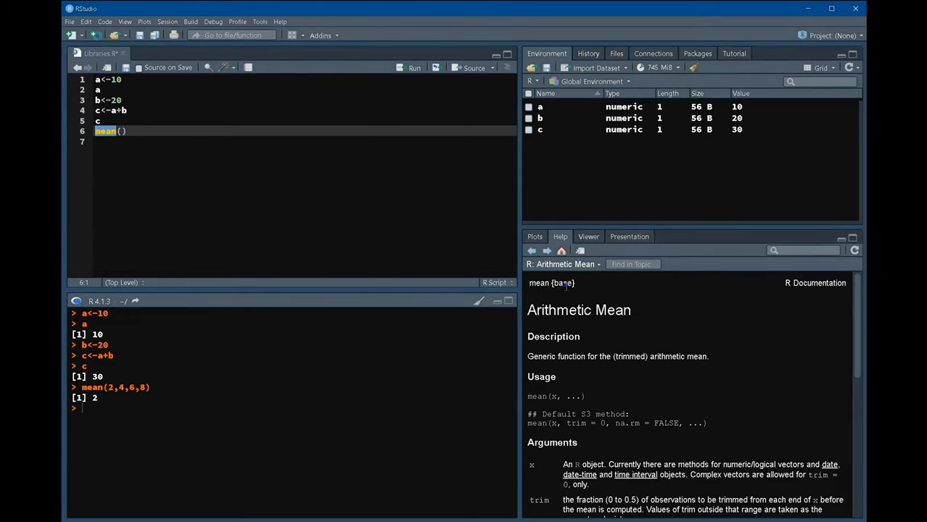
mouse_move(582, 285)
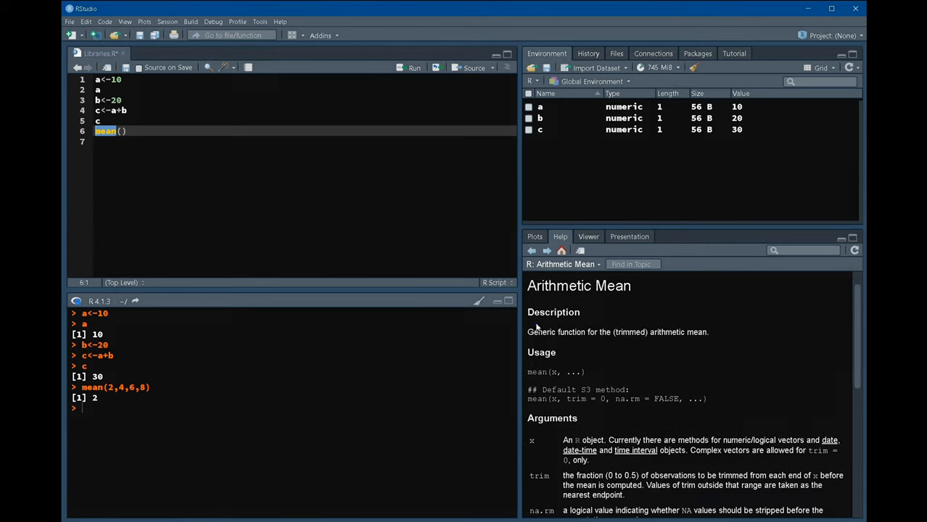
mouse_move(539, 344)
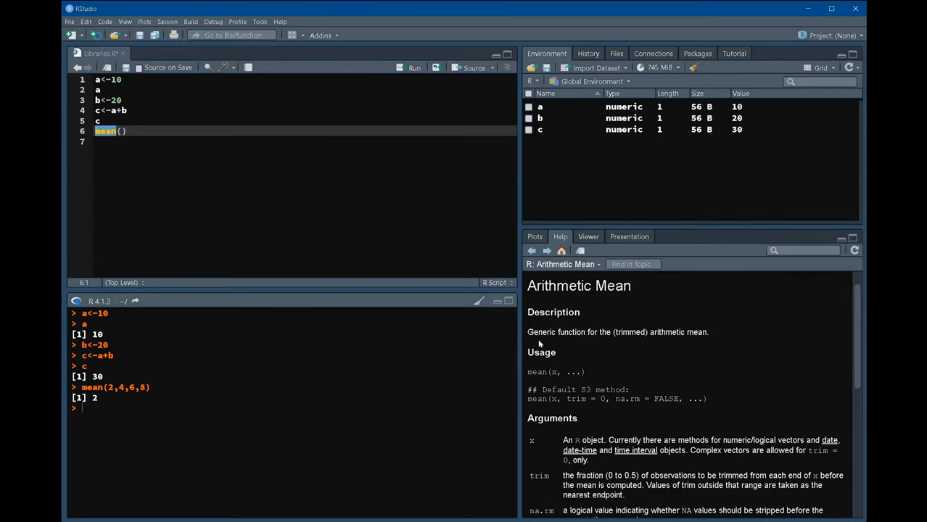
mouse_move(644, 356)
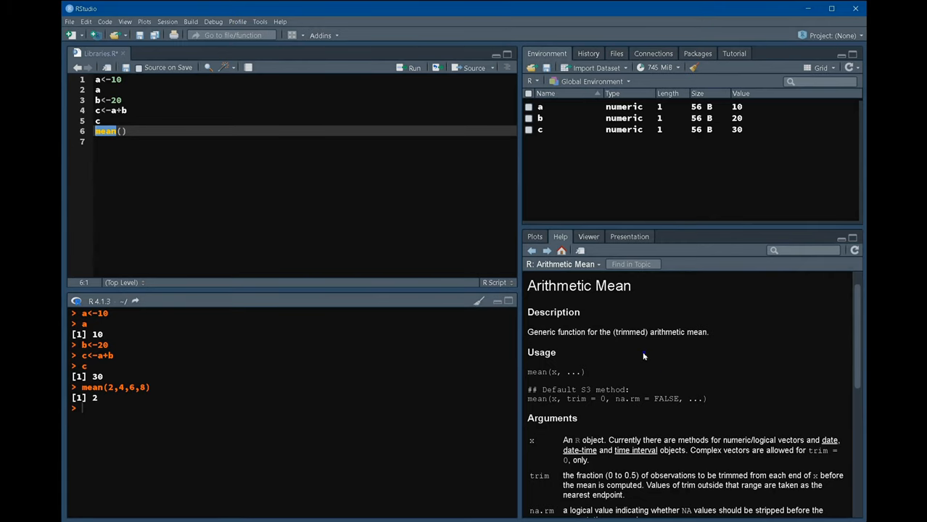
scroll(down, 3)
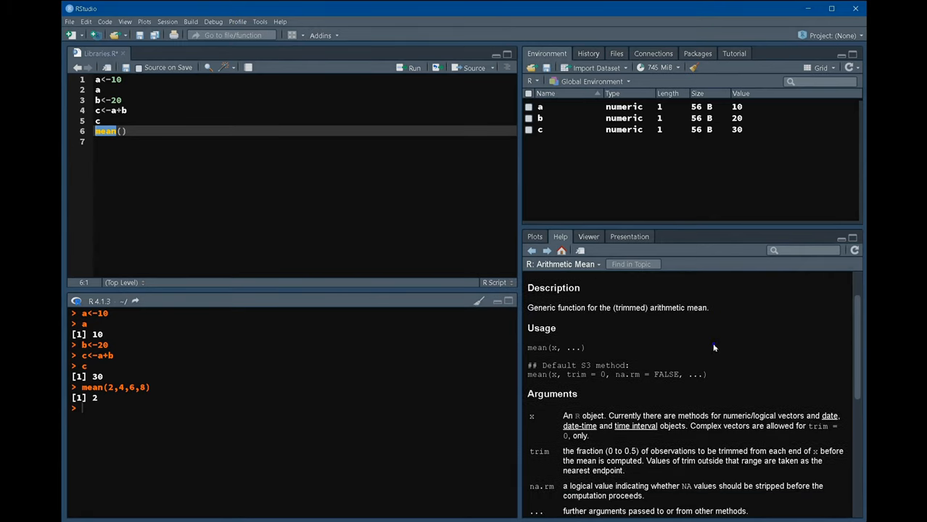
mouse_move(534, 358)
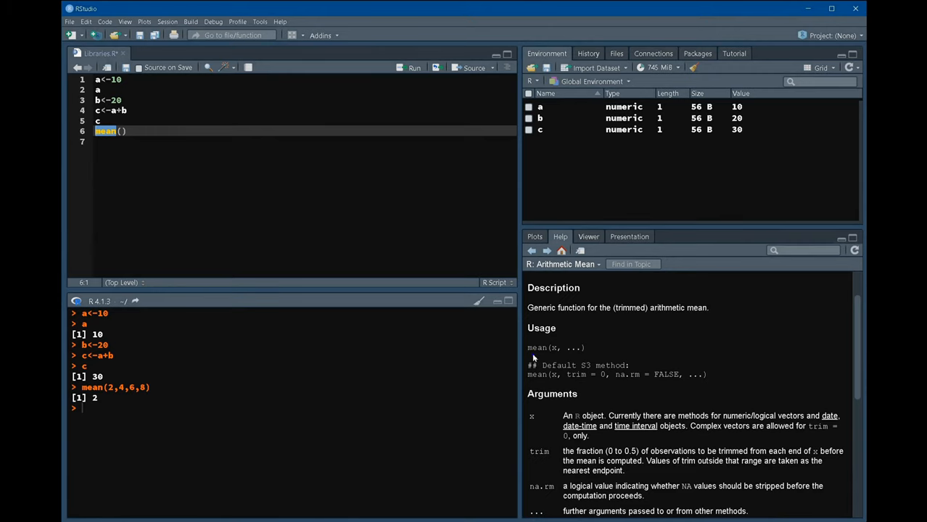
mouse_move(556, 351)
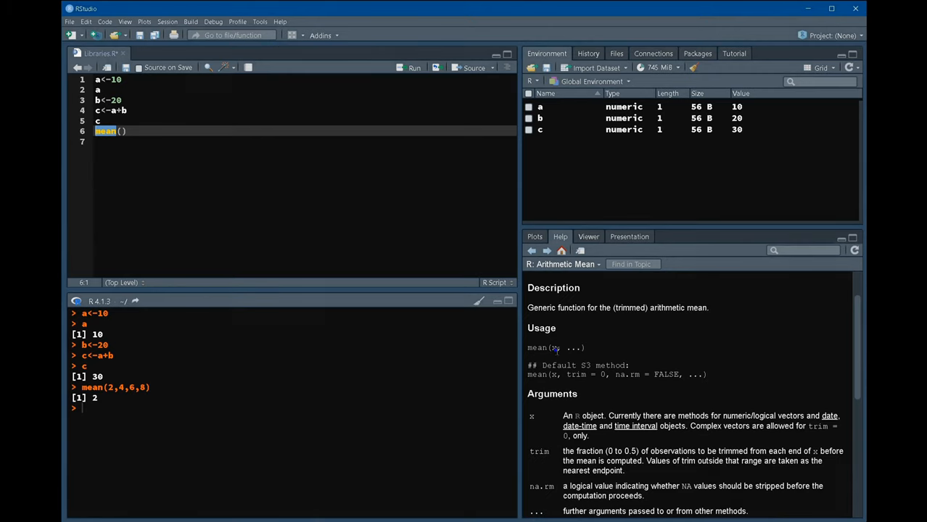
mouse_move(653, 366)
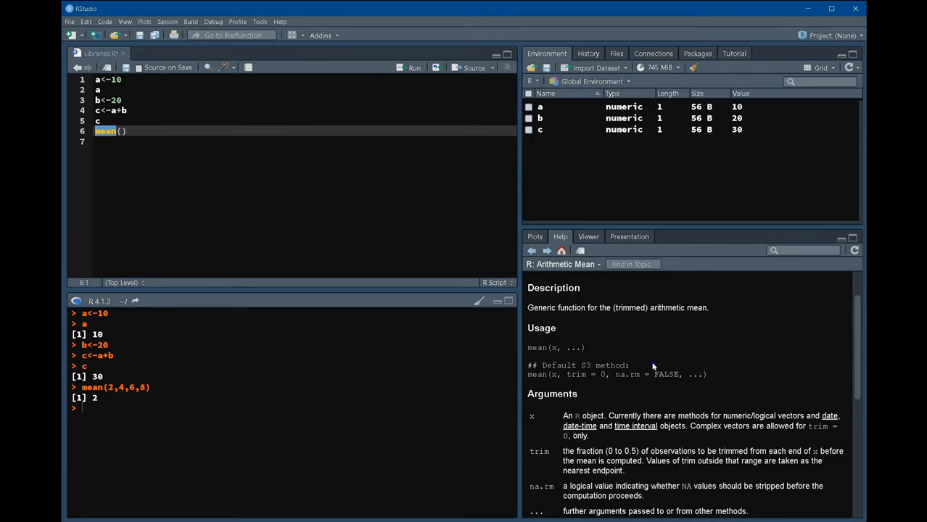
mouse_move(540, 373)
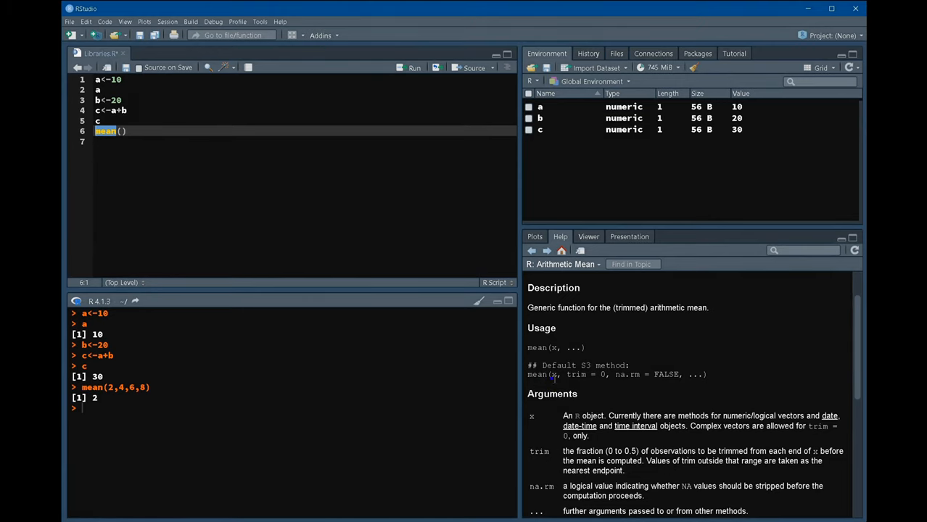
mouse_move(607, 389)
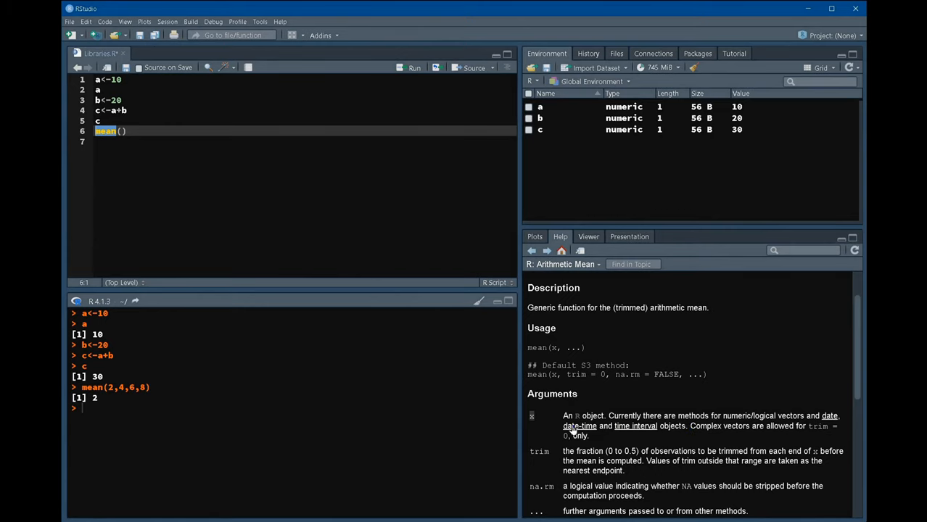
mouse_move(639, 427)
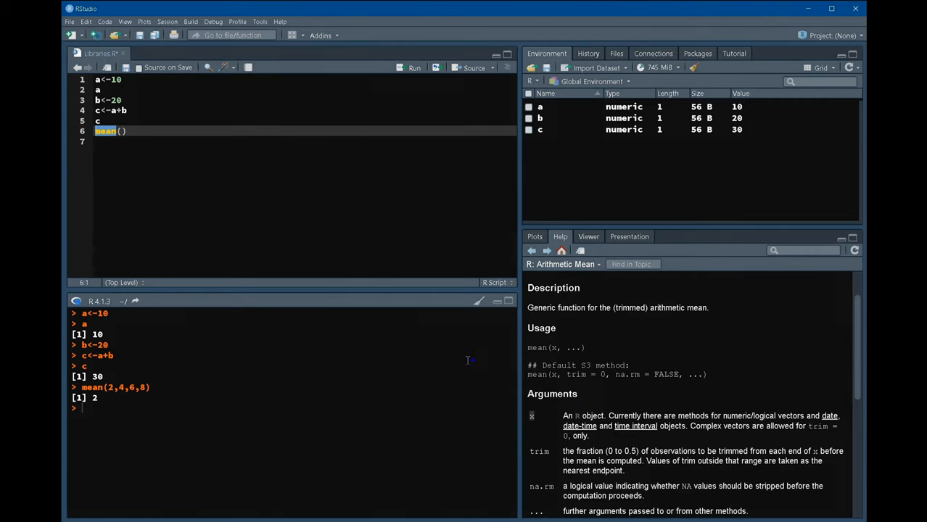
mouse_move(124, 124)
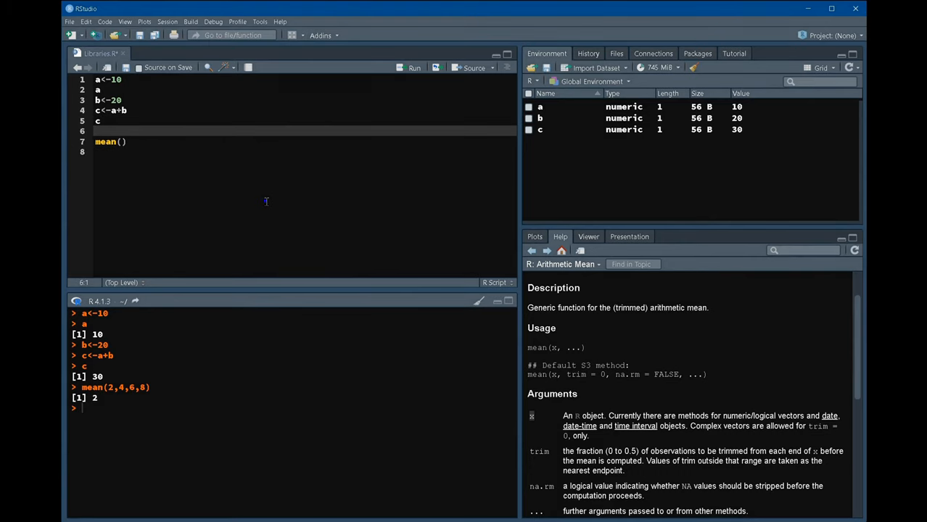
- Write v <- c(2,4,6,8) on line 6 and run it, printing 2 4 6 8
text(v)
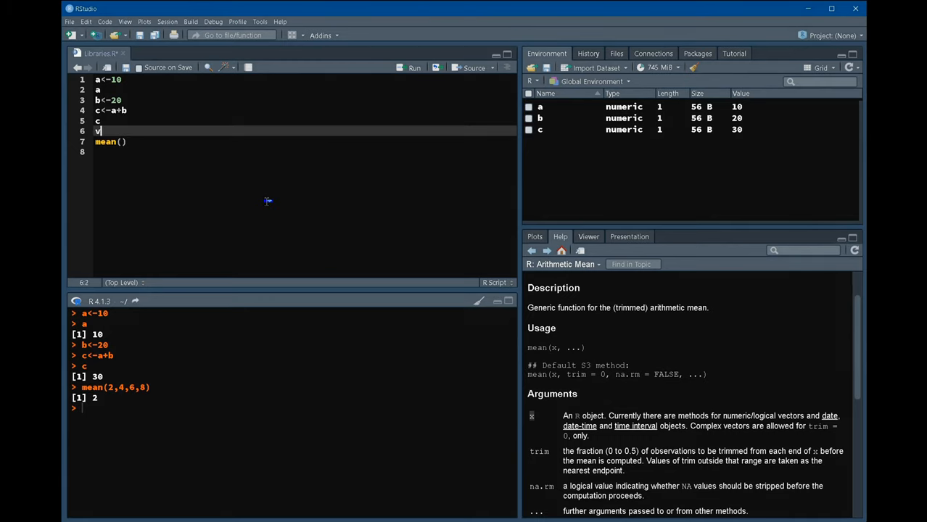
text(<-)
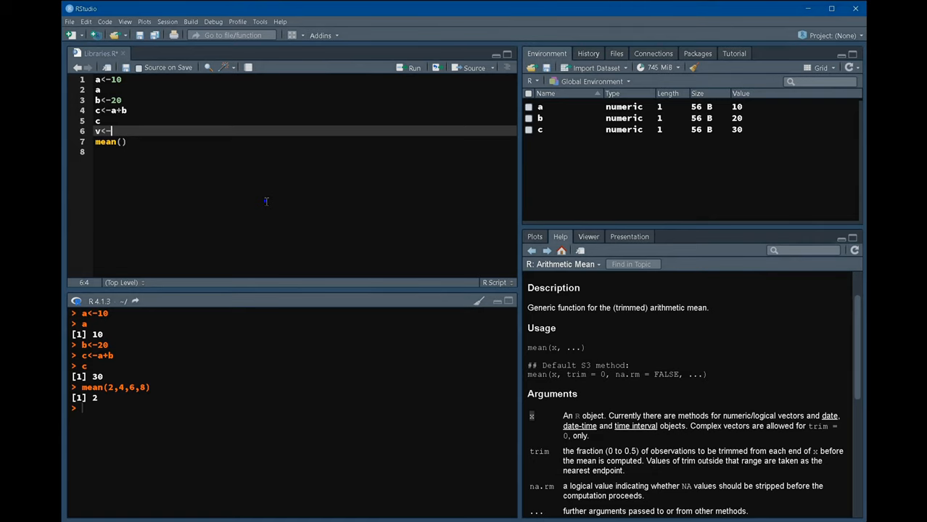
text(c)
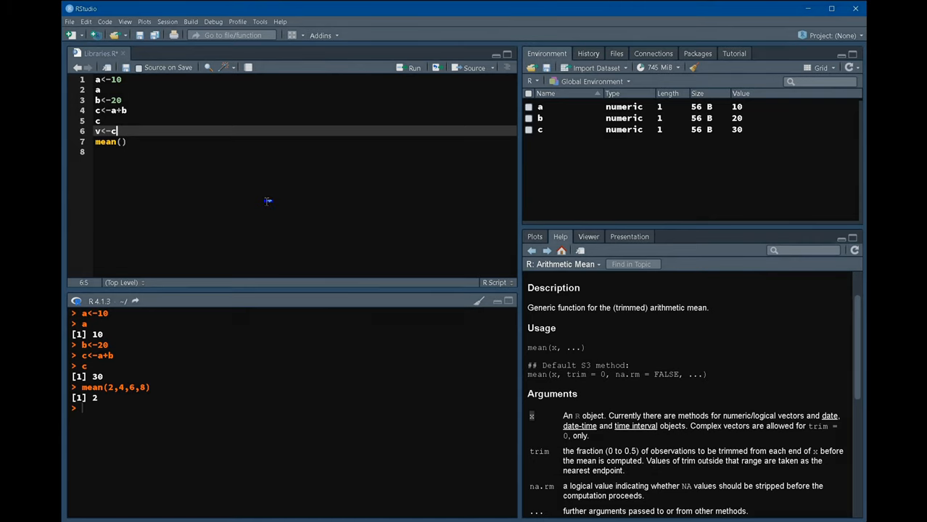
text(())
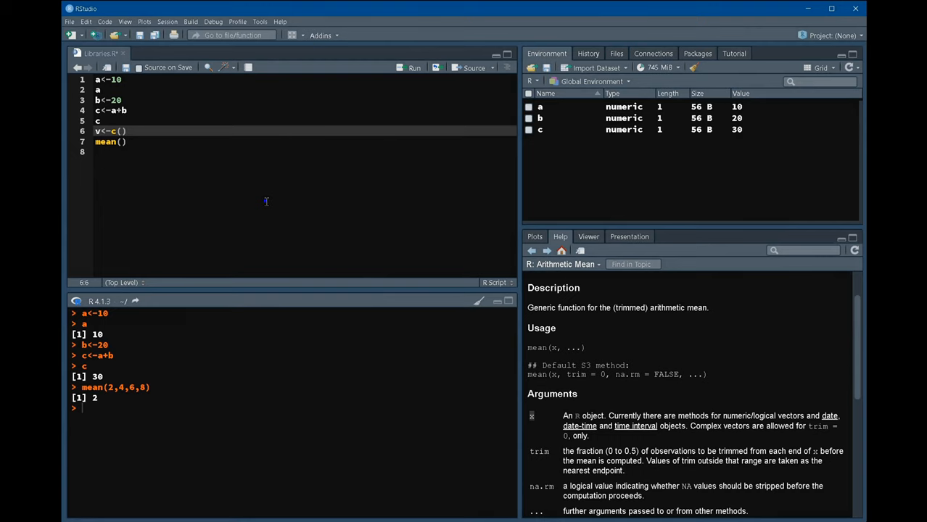
text(2,4,6,)
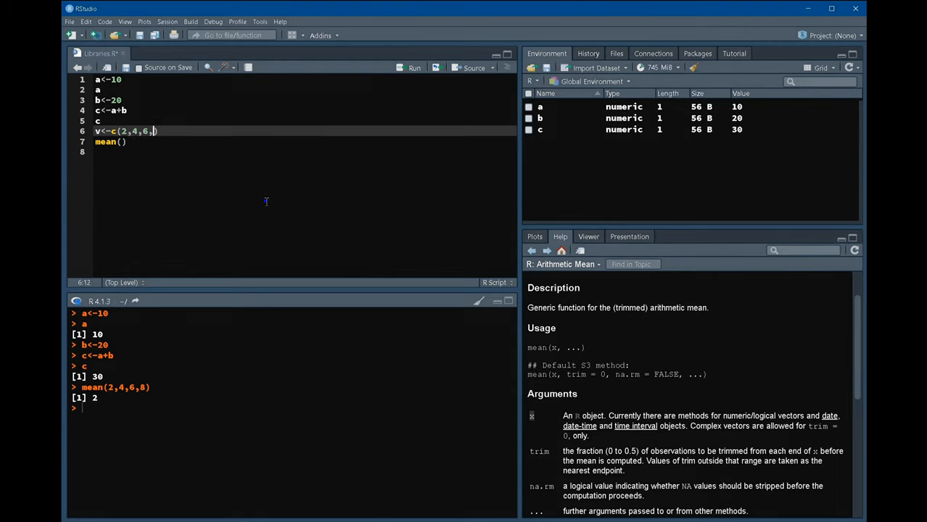
text(8)
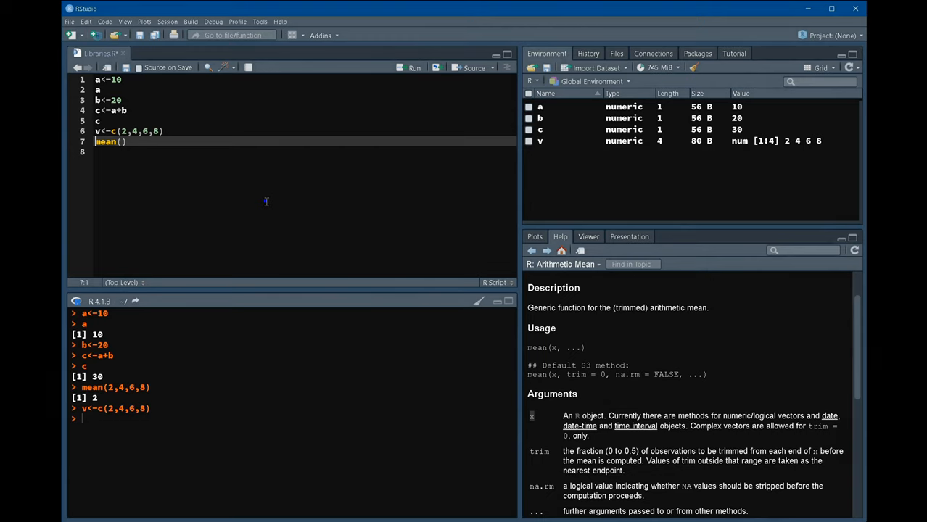
mouse_move(205, 113)
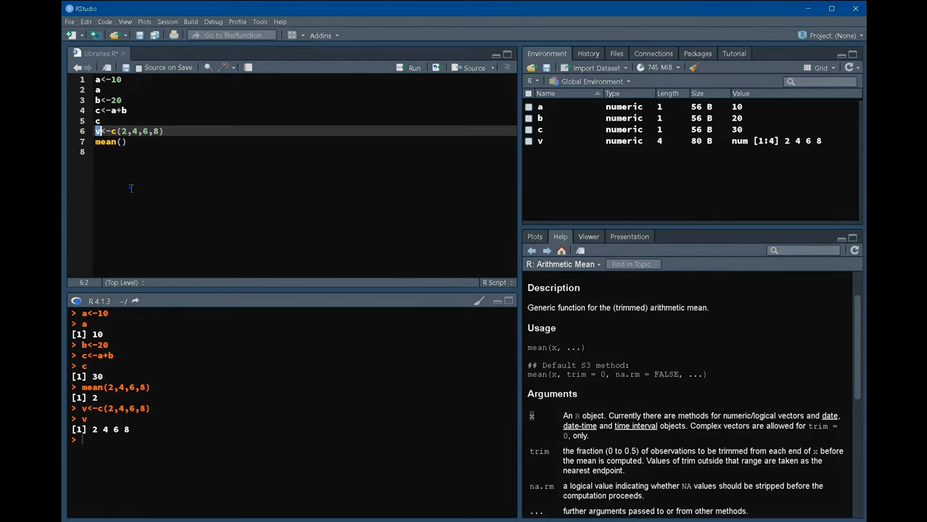
click(165, 131)
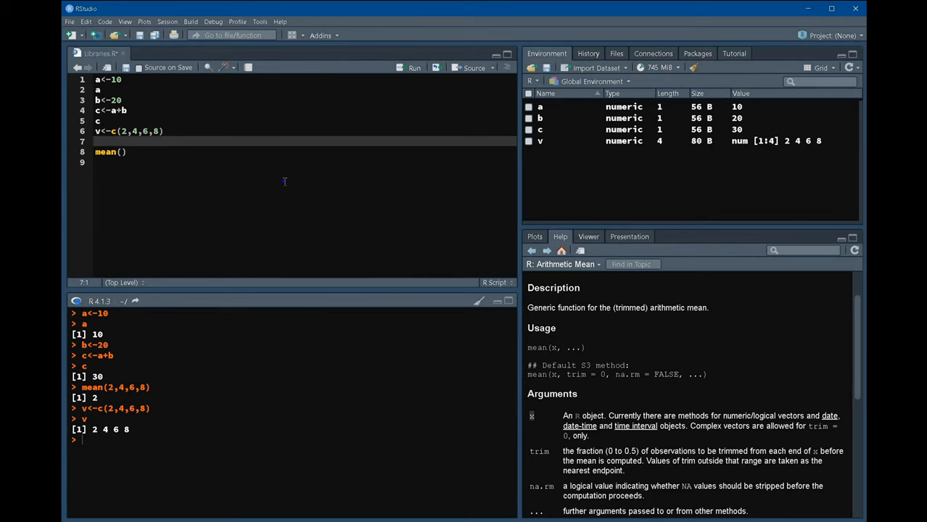
- Open the base package help for c, Combine Values into a Vector or List
click(114, 131)
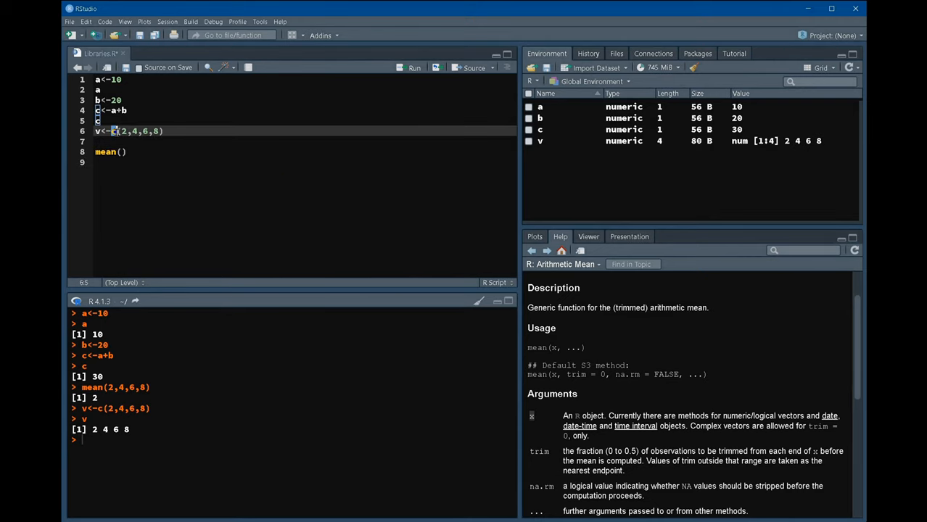
mouse_move(196, 178)
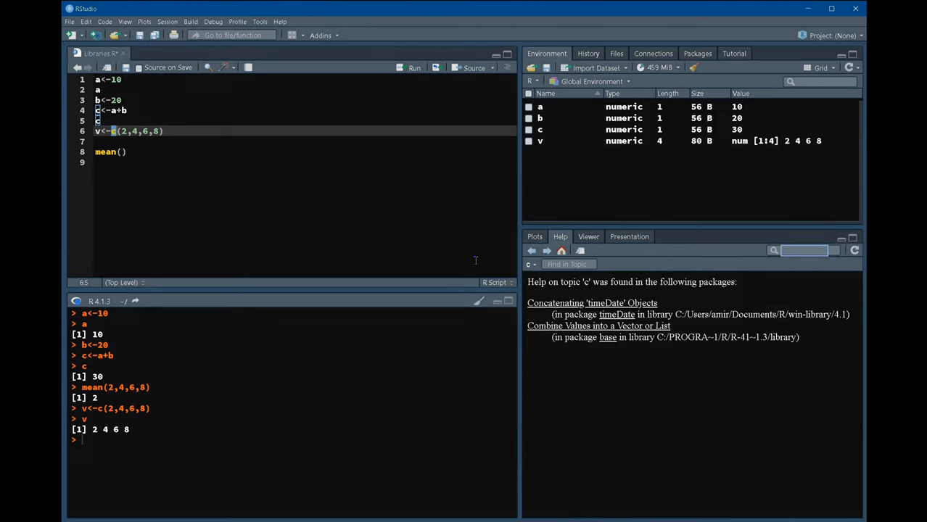
mouse_move(565, 372)
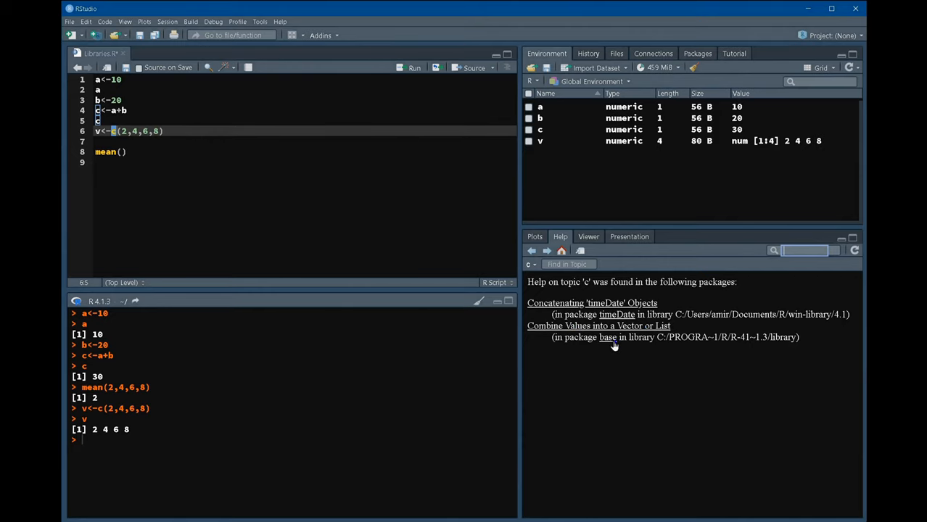
click(599, 326)
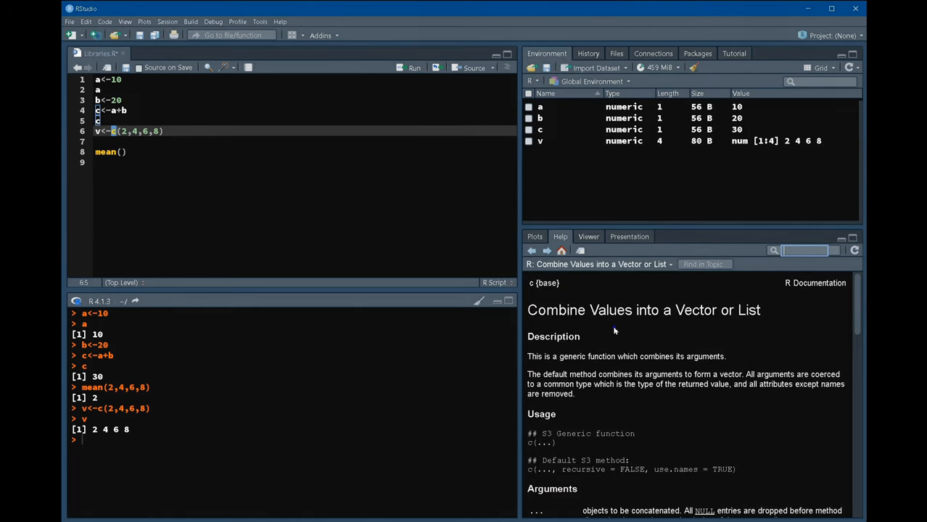
mouse_move(544, 333)
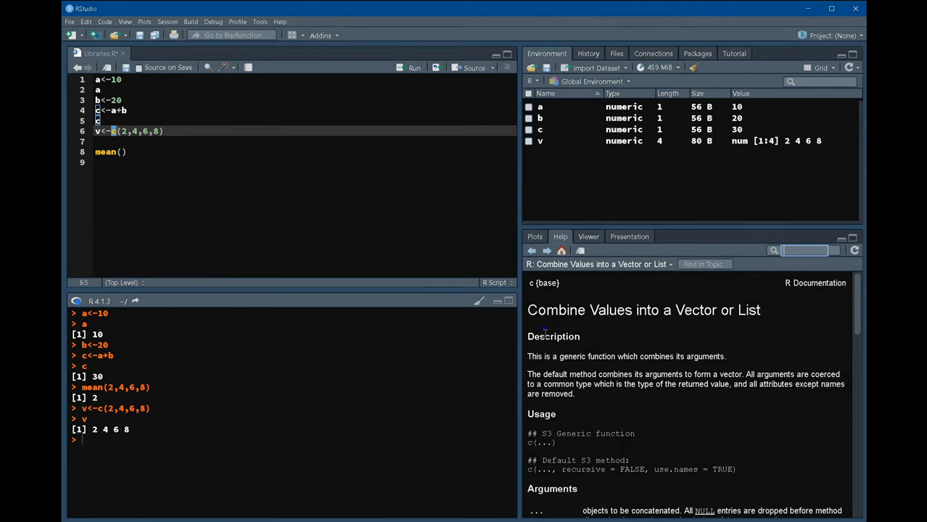
scroll(down, 3)
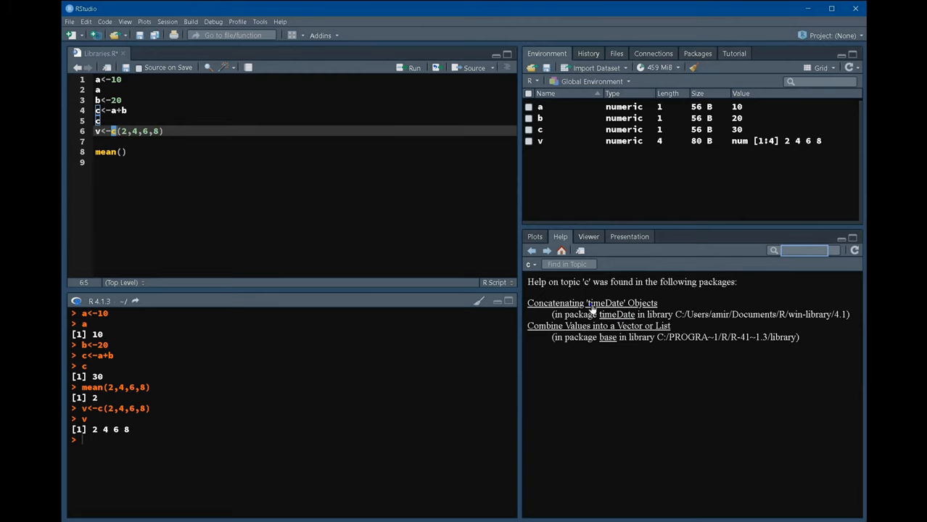
mouse_move(599, 310)
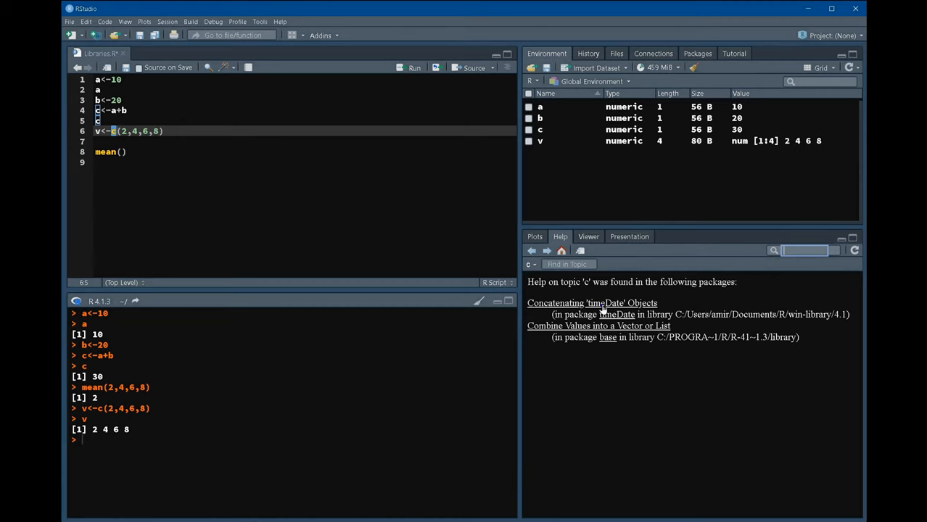
mouse_move(615, 334)
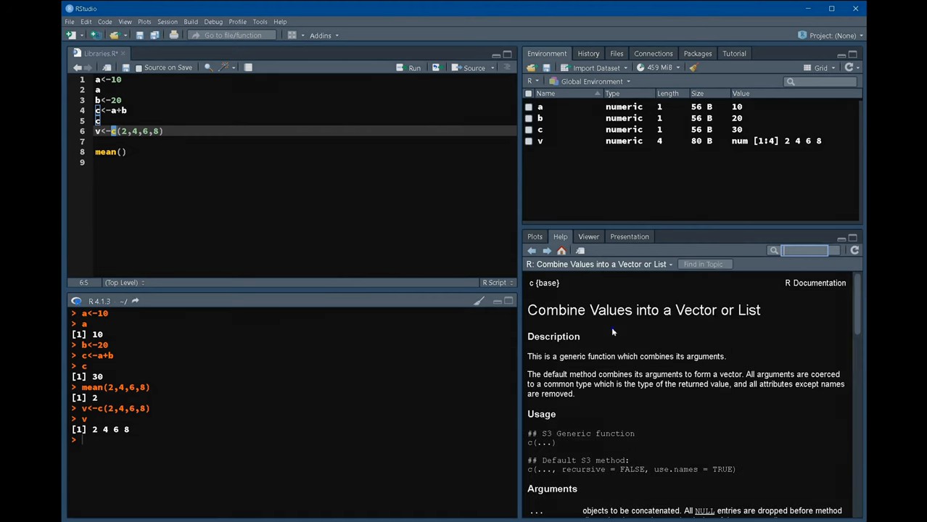
mouse_move(573, 294)
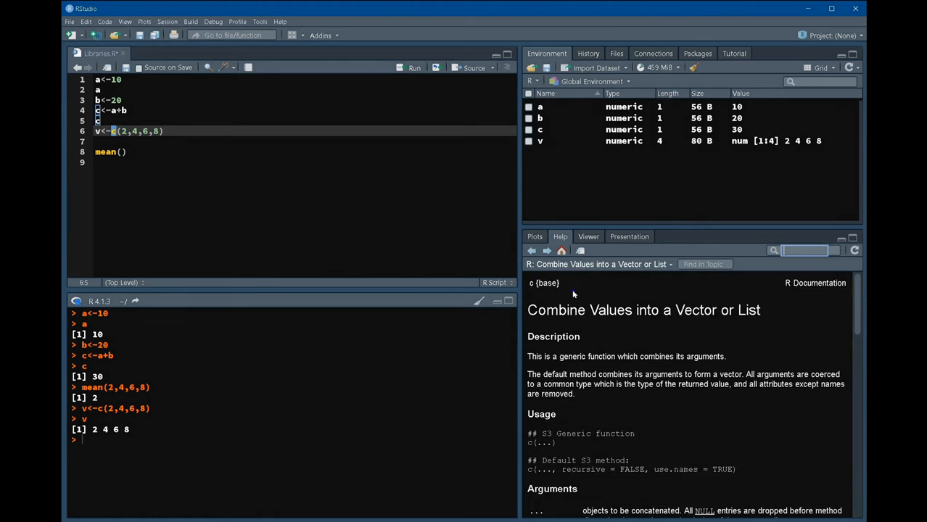
mouse_move(120, 210)
text(b)
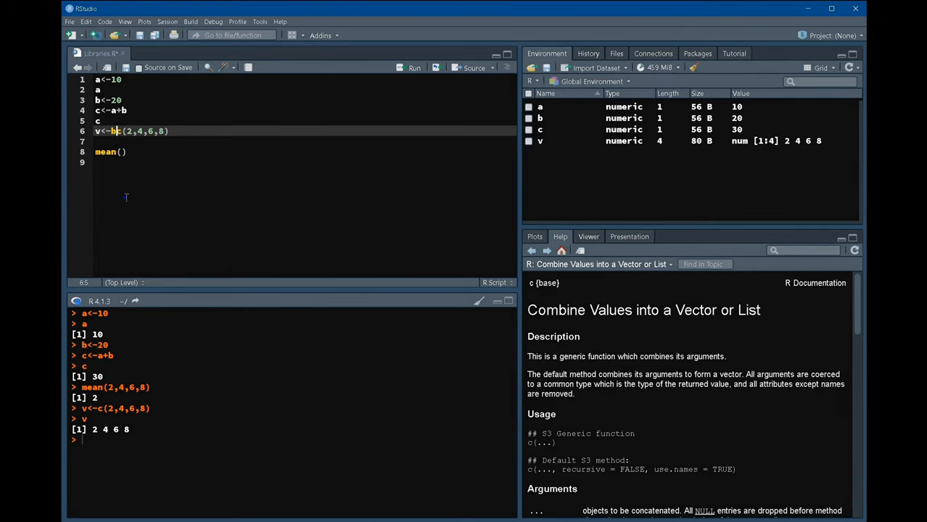
- Change line 6 to v <- base::c(2,4,6,8) and add mean(v), returning 5
text(ase::)
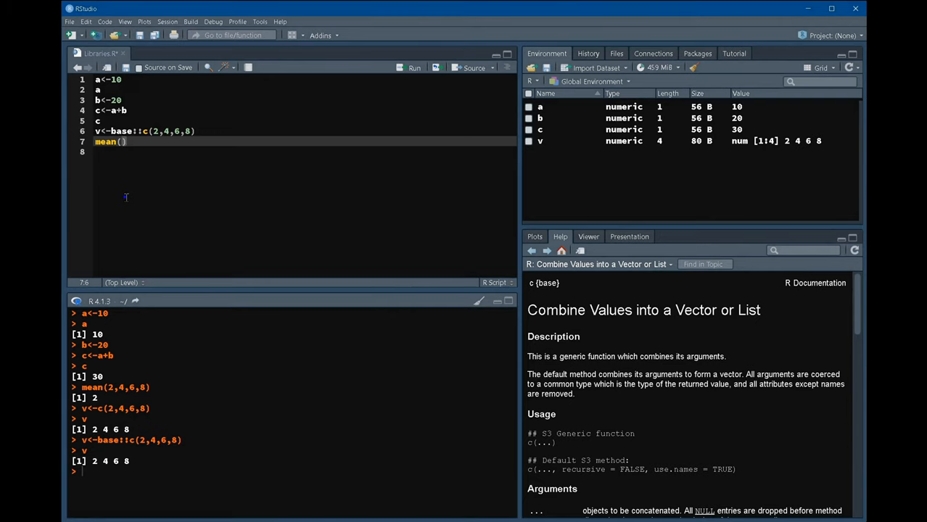
text(v)
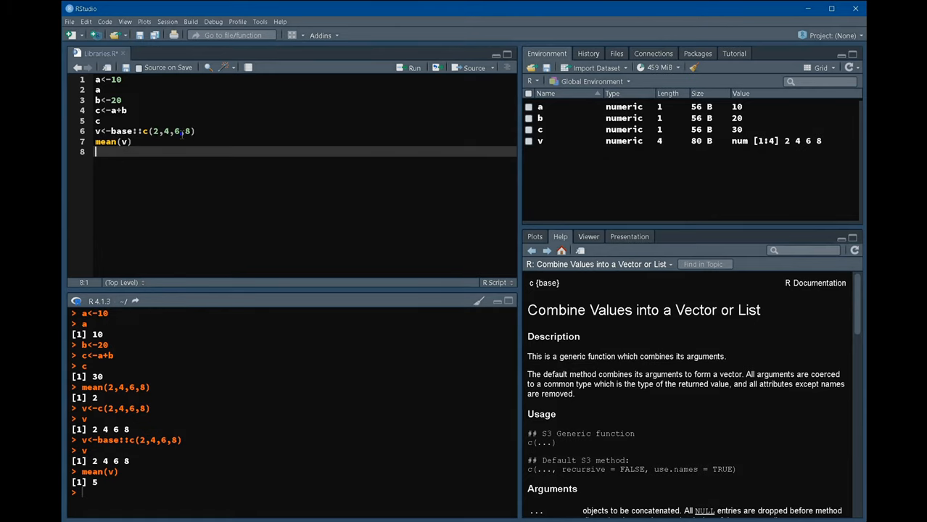
- Insert NA after the 4 in vector v and rerun the assignment
click(176, 131)
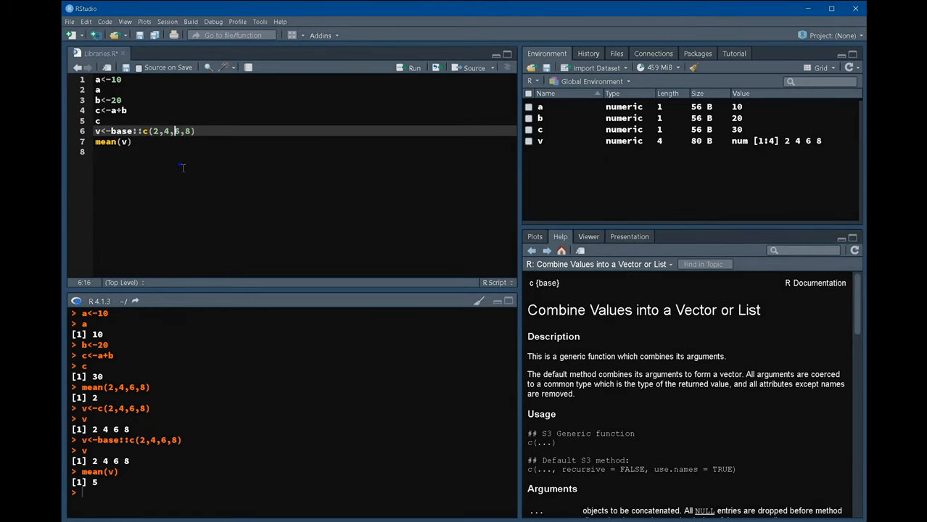
text(,)
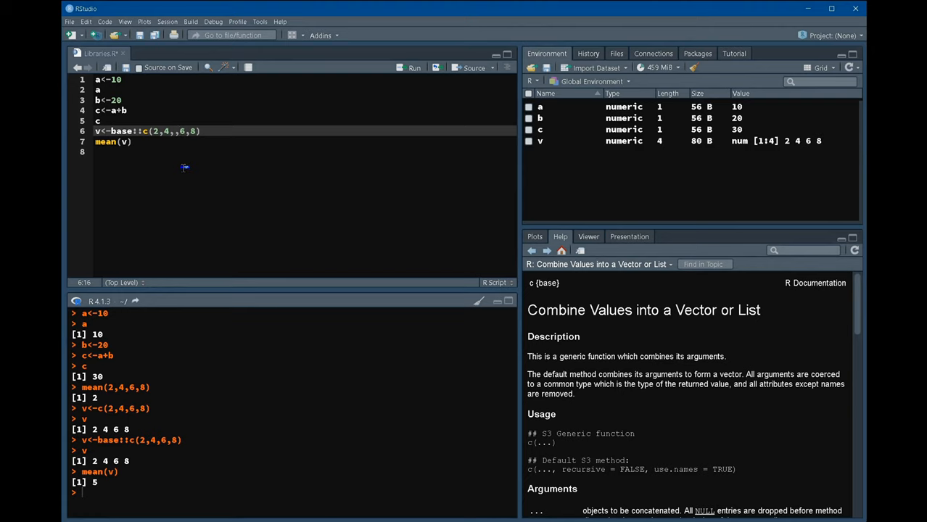
text(NA)
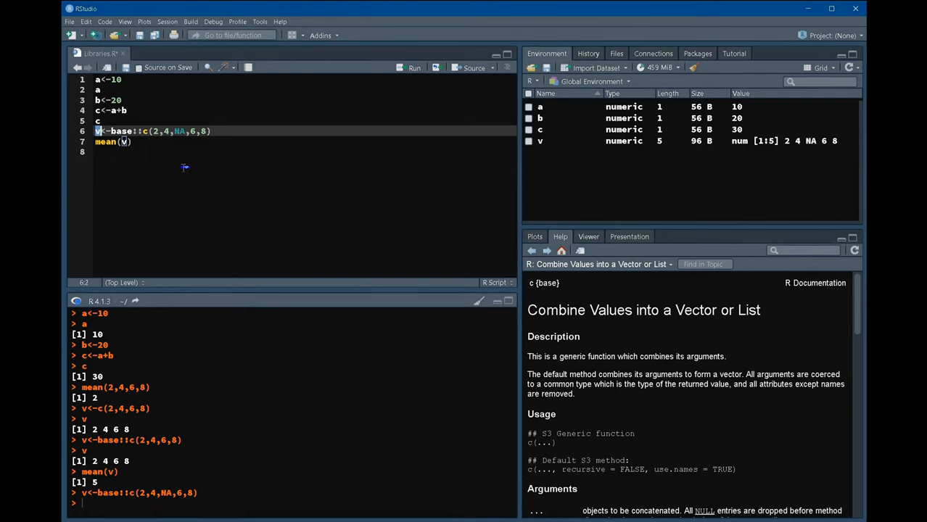
key(Return)
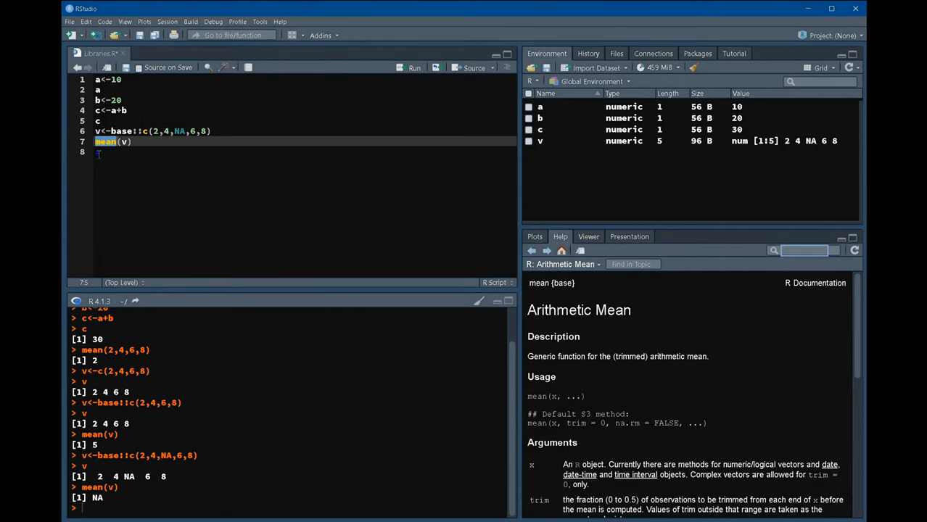
mouse_move(694, 394)
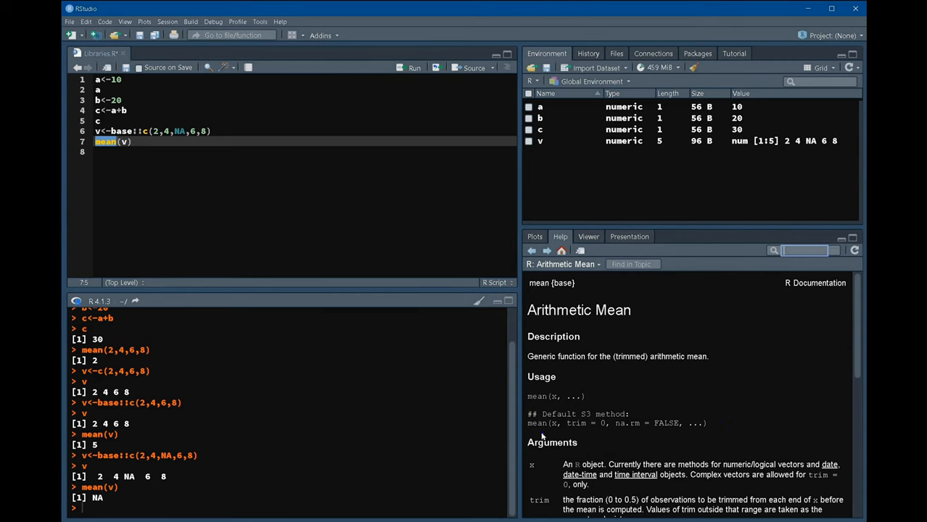
- Scroll the Arithmetic Mean help page after mean(v) returns NA
scroll(down, 3)
text(base::)
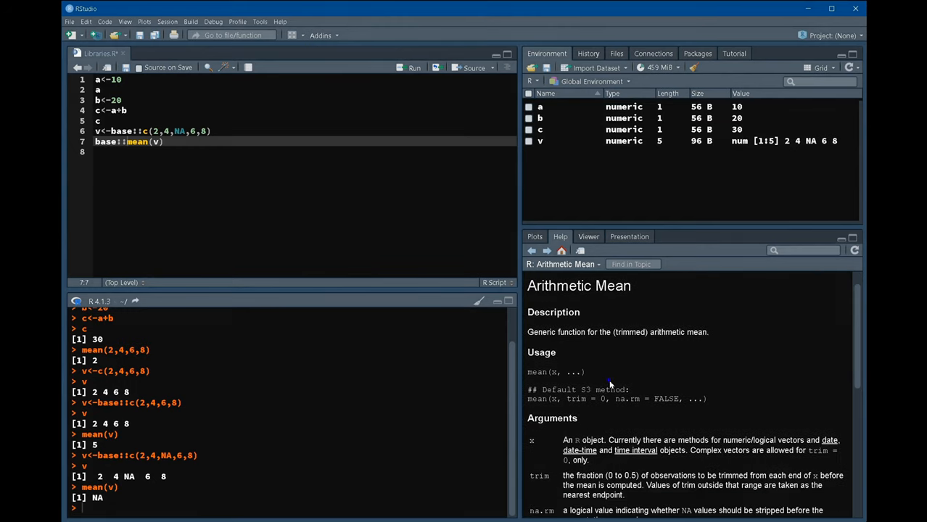
- Scroll the Arithmetic Mean help down to the na.rm argument description
scroll(down, 3)
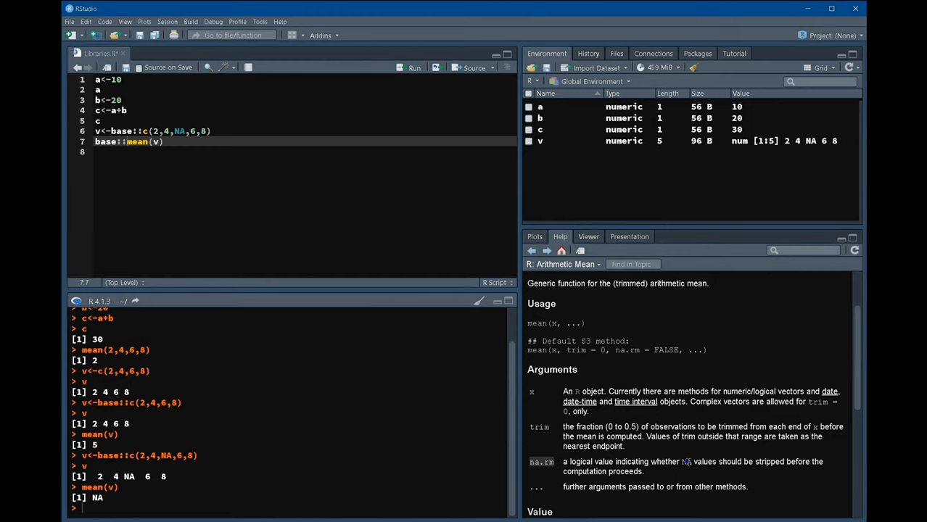
mouse_move(825, 466)
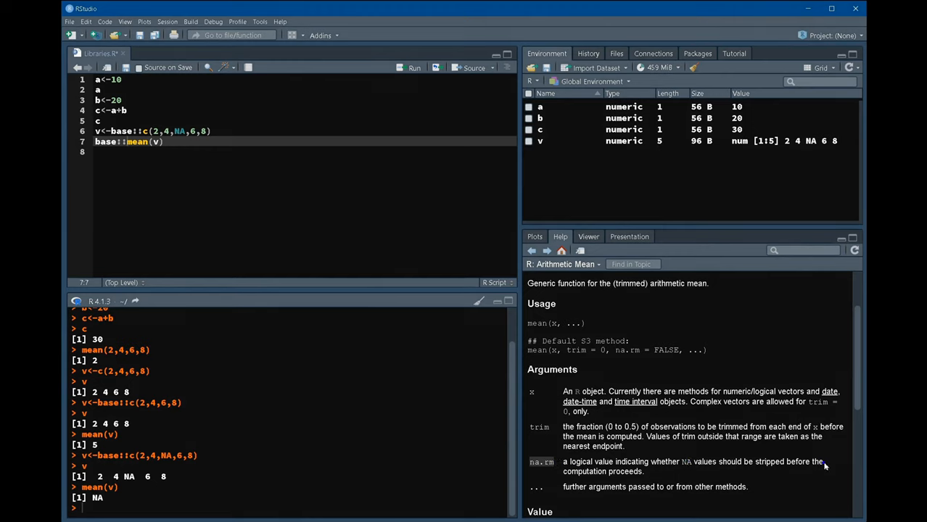
mouse_move(824, 466)
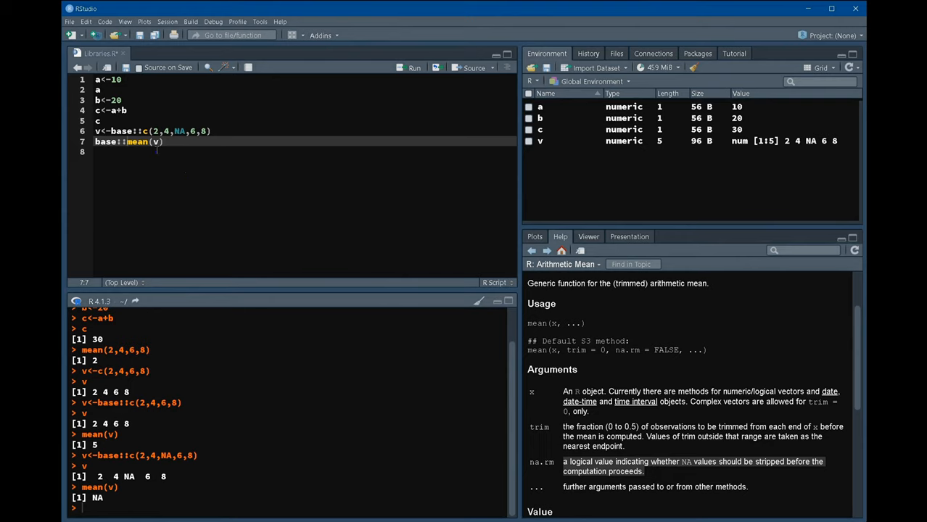
- Add na.rm=TRUE to mean(v) on line 7 and run it, returning 5
click(159, 142)
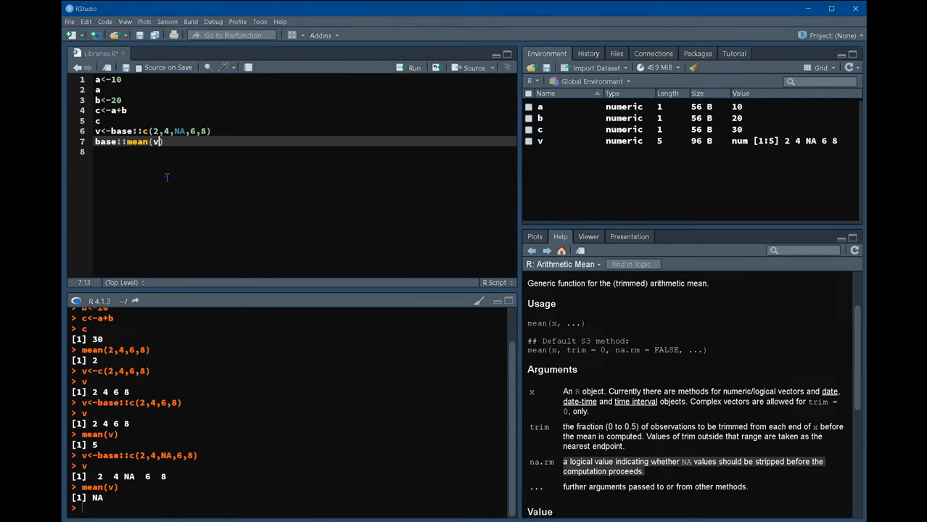
text(,)
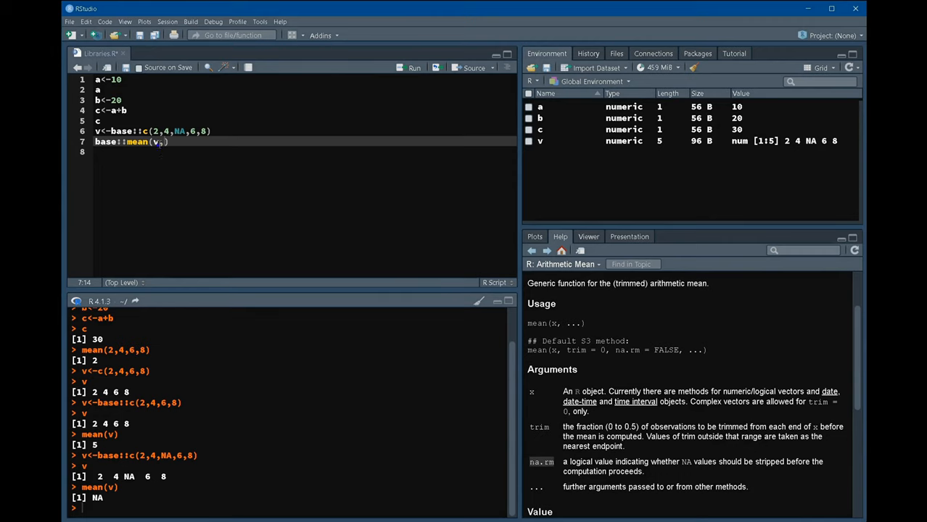
text(,na.rm)
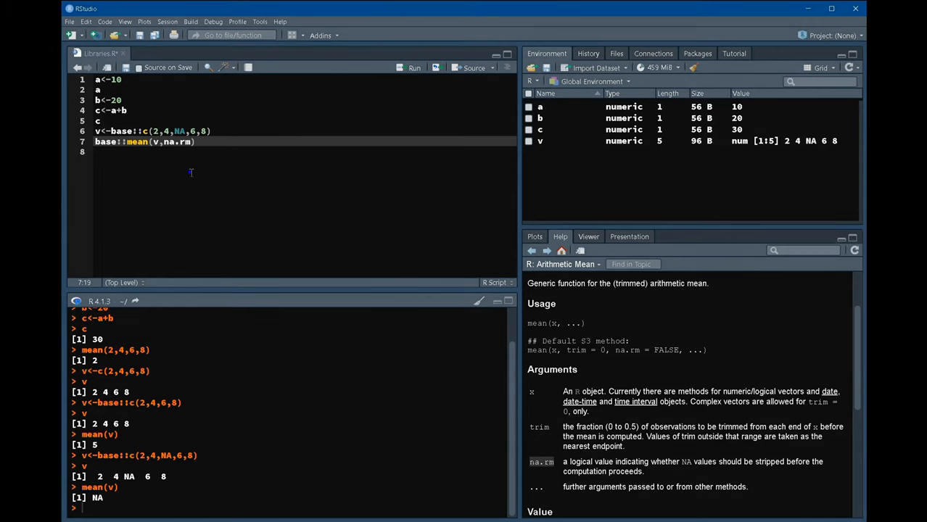
text(TRUE)
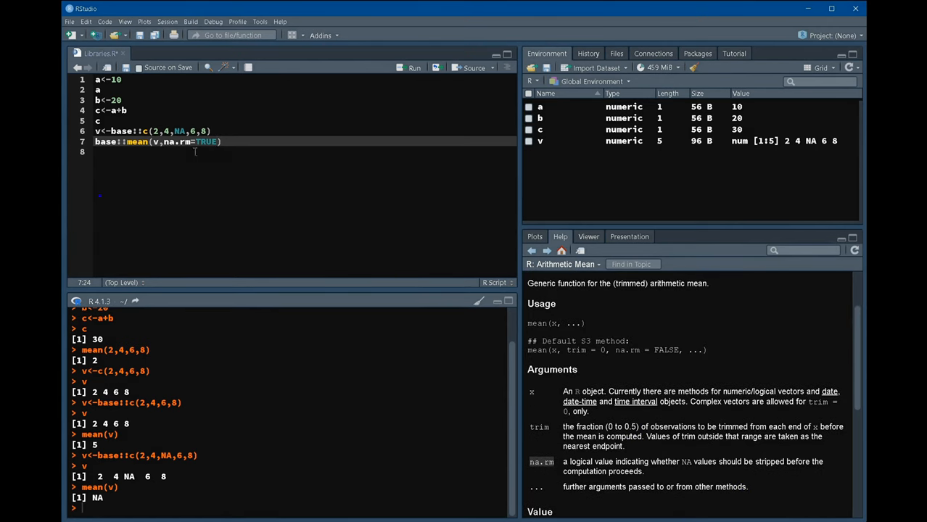
scroll(down, 3)
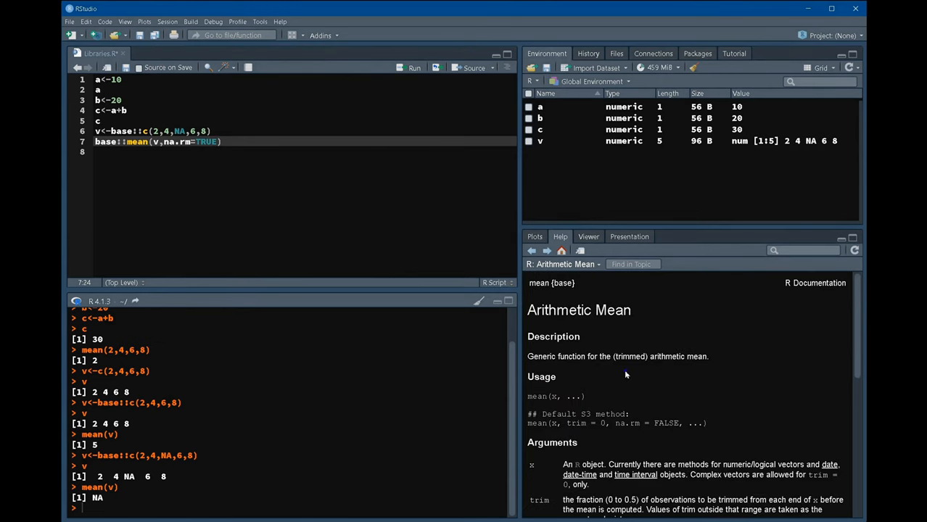
click(231, 141)
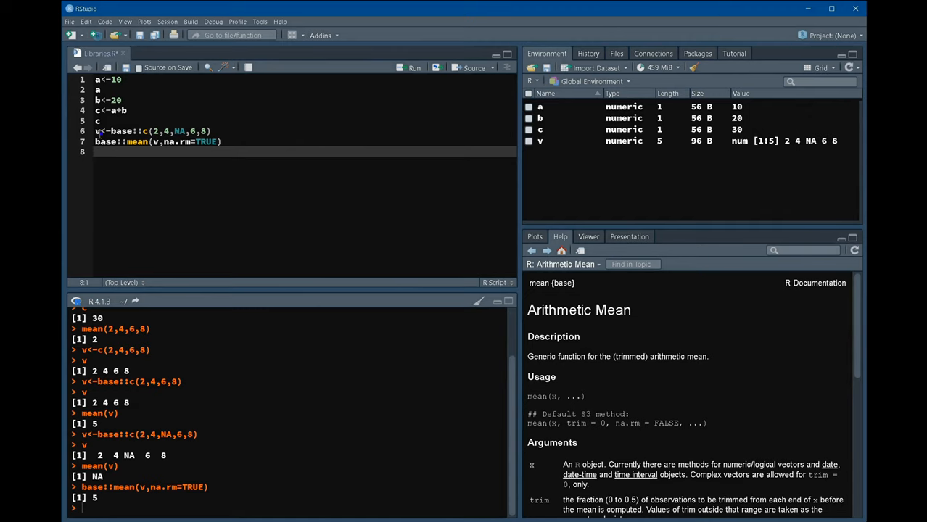
click(155, 141)
text(v1<-base::c(1,2,2,3,3,3,3,4,4,4,4,5,5))
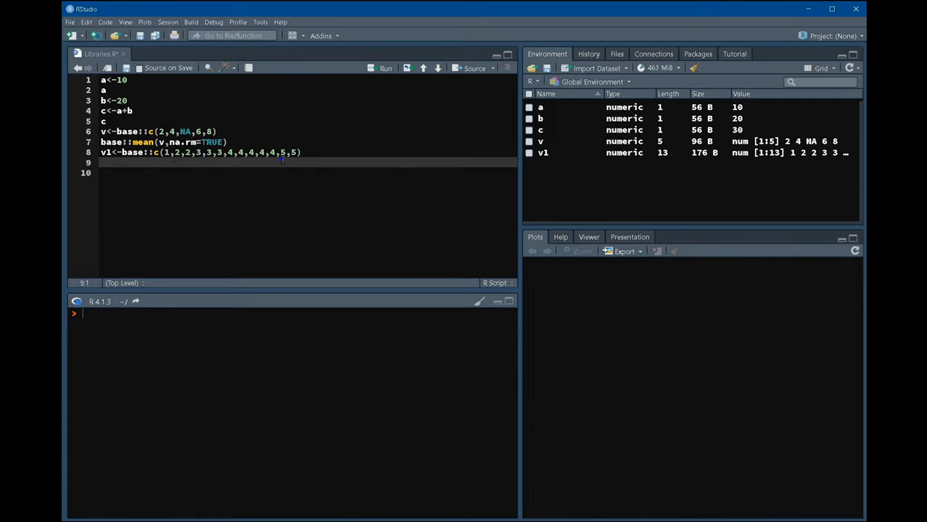
mouse_move(141, 194)
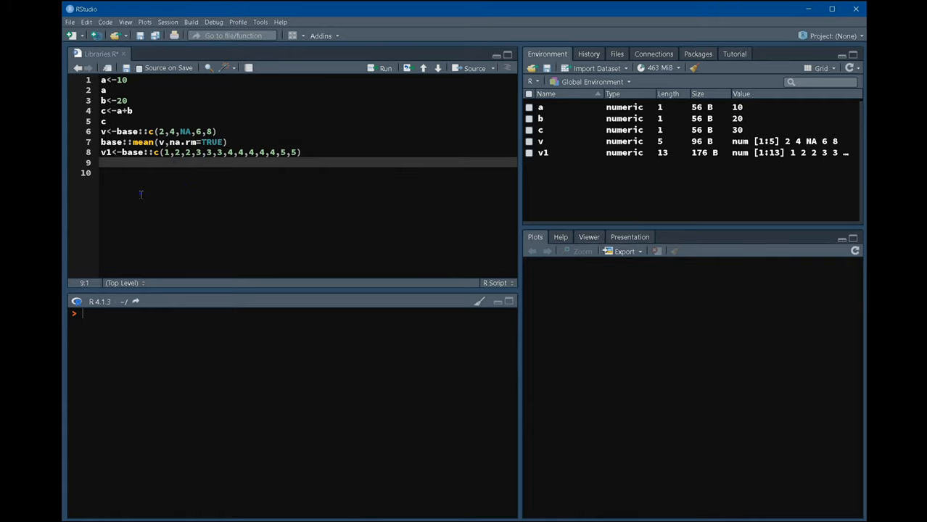
mouse_move(129, 204)
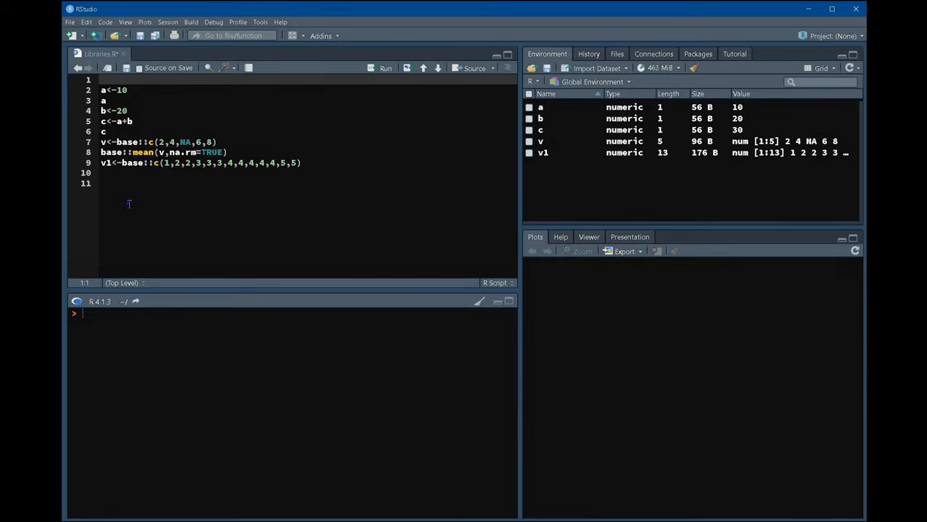
- Write install.packages("ggplot2") as line 1 and place the cursor at its end
text(in)
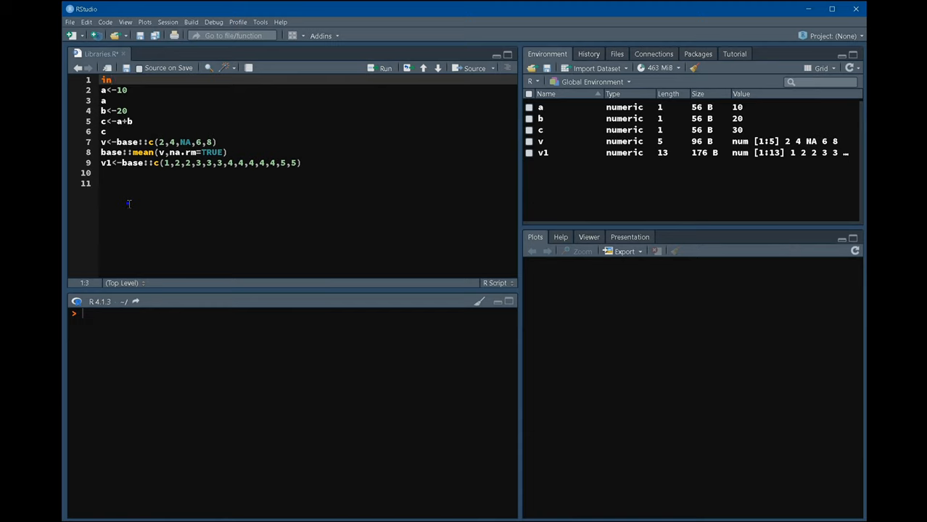
text(install.packages()
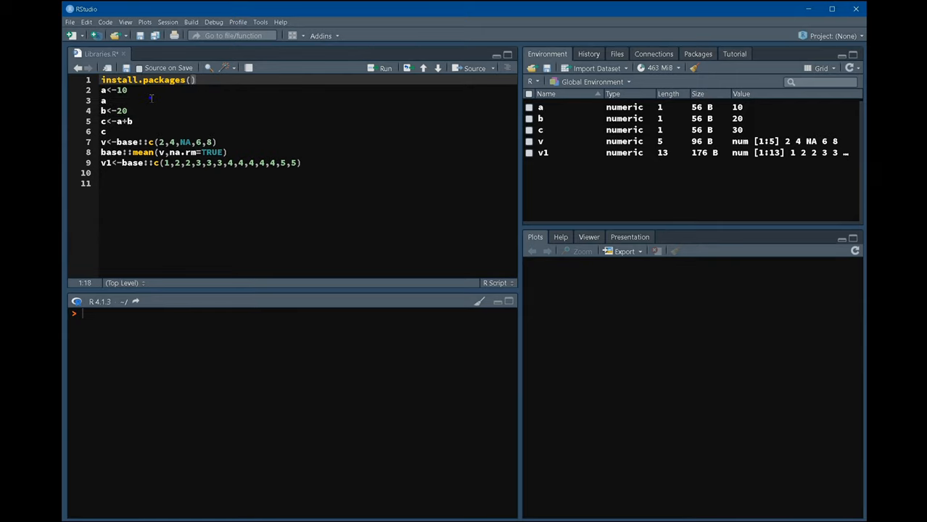
text("")
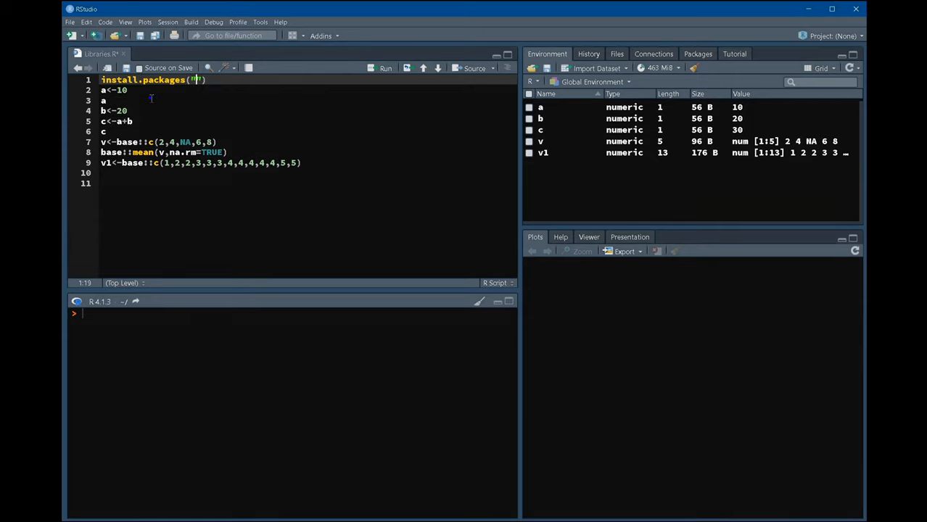
text(ggplot)
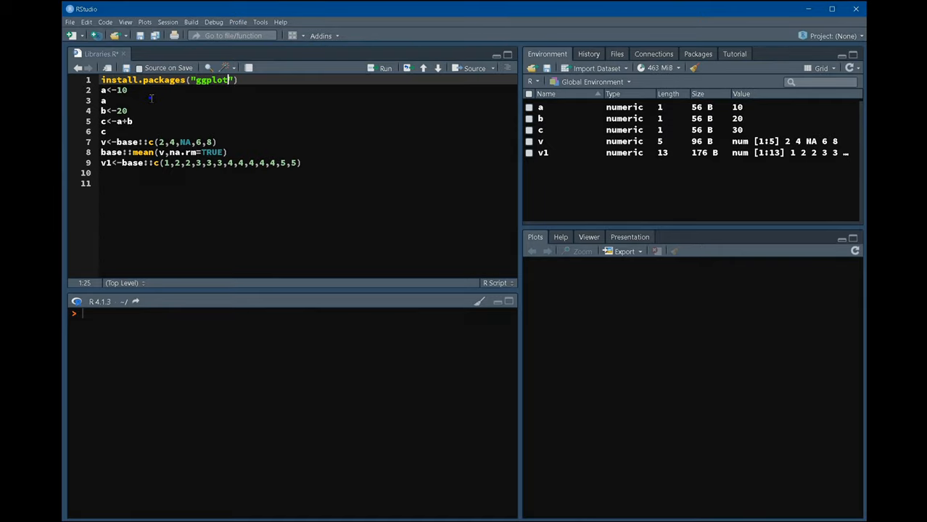
text(2)
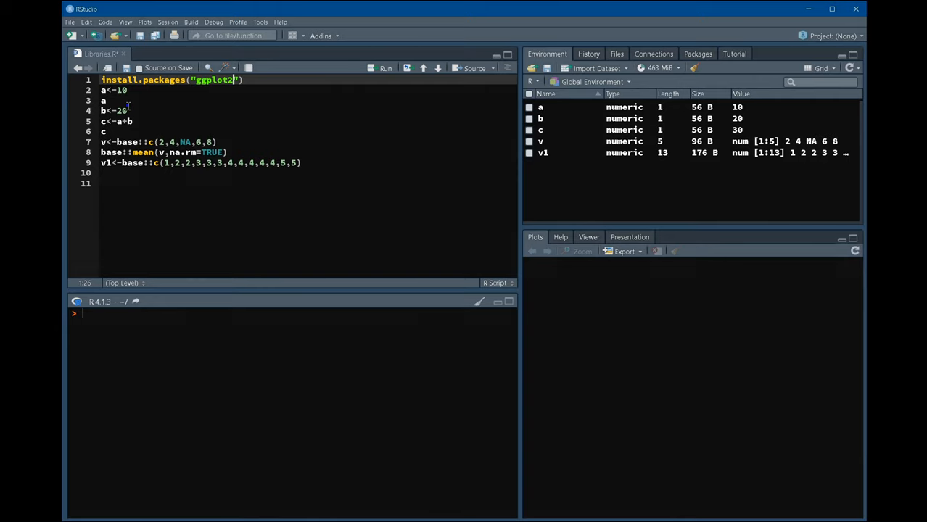
text("))
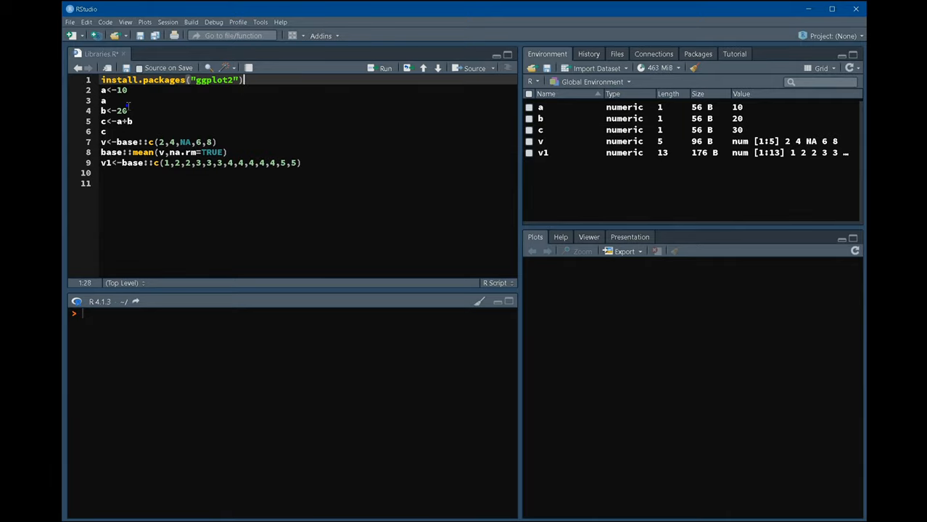
click(386, 68)
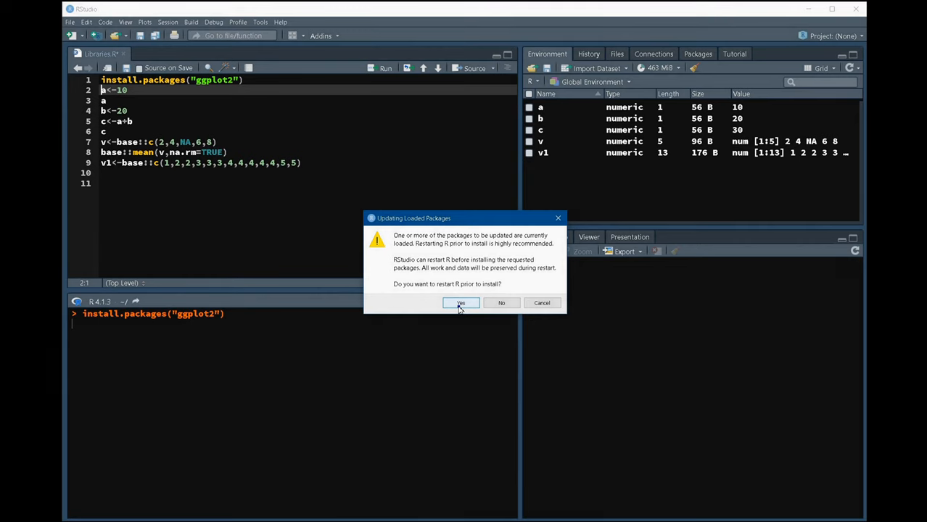
- Agree to restart R so ggplot2 installs, then highlight the unpacking success message
click(460, 303)
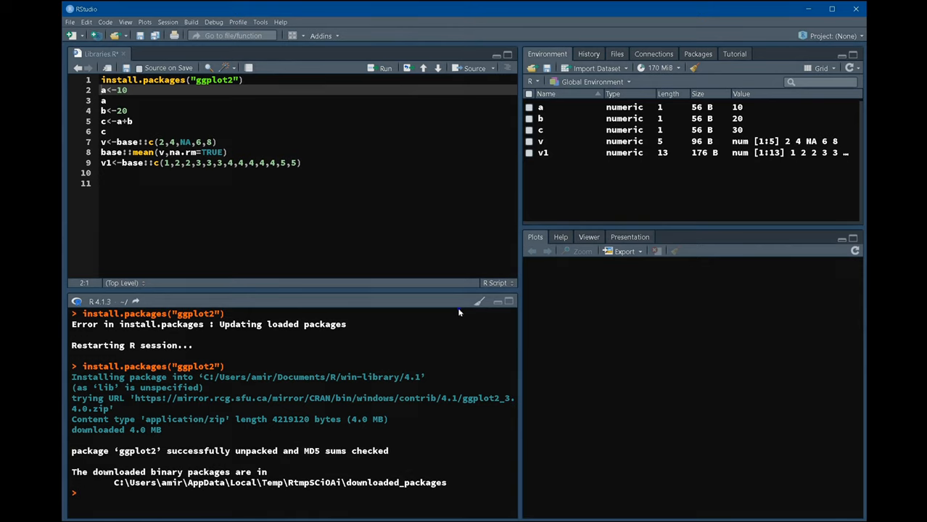
mouse_move(218, 392)
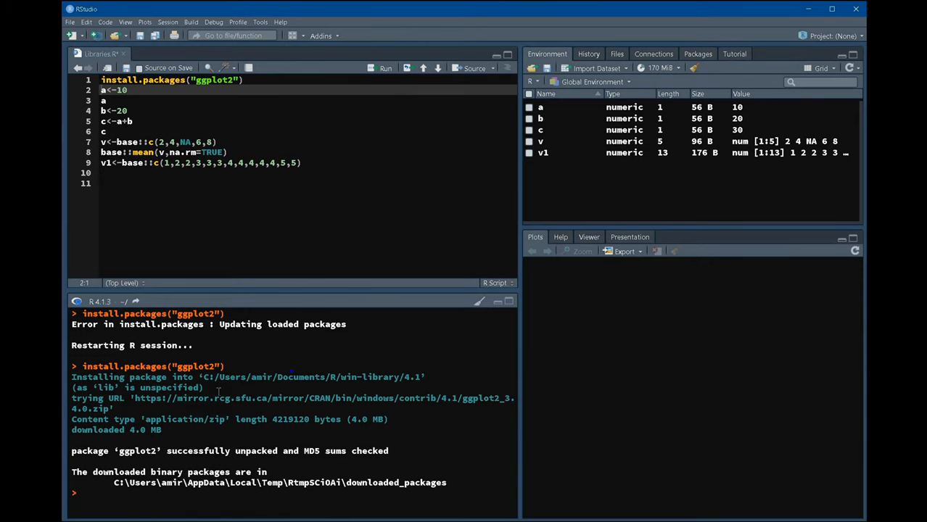
double_click(85, 450)
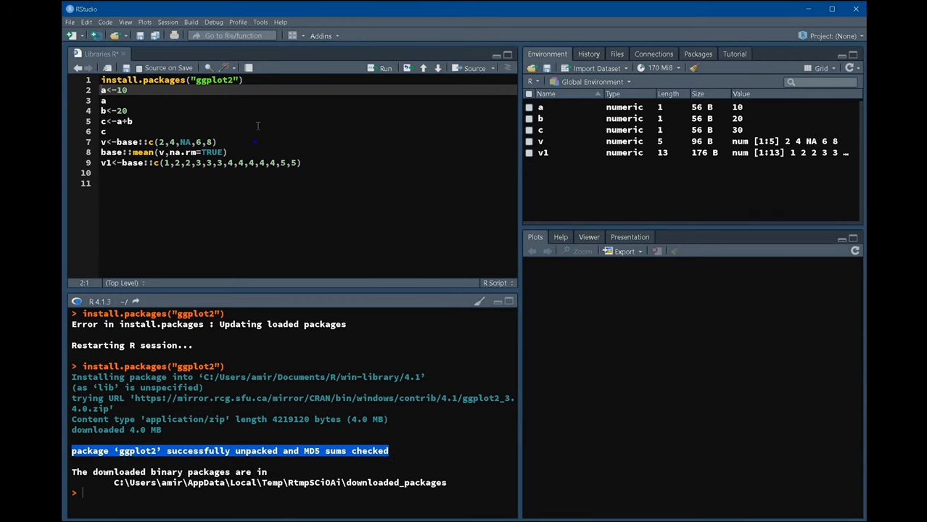
click(245, 79)
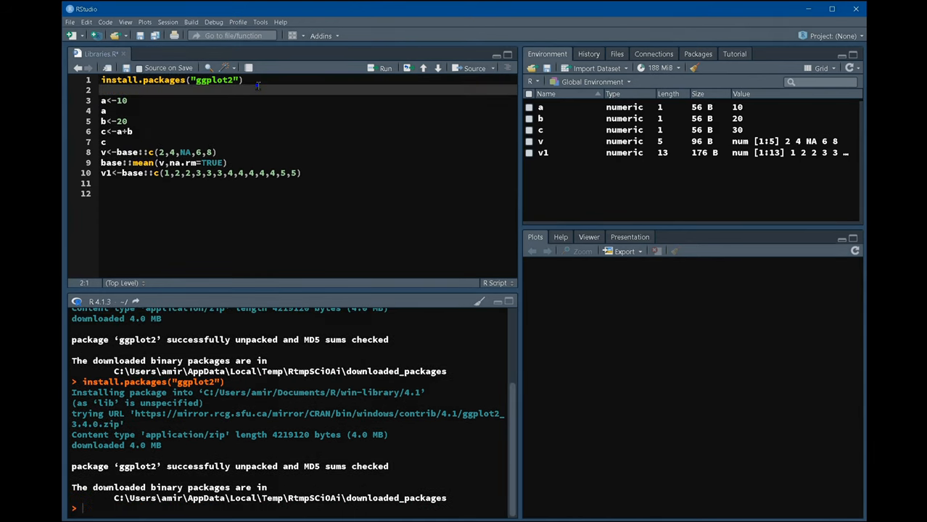
- Type library(ggplot2) on line 2, comparing it with the package name on line 1
text(library)
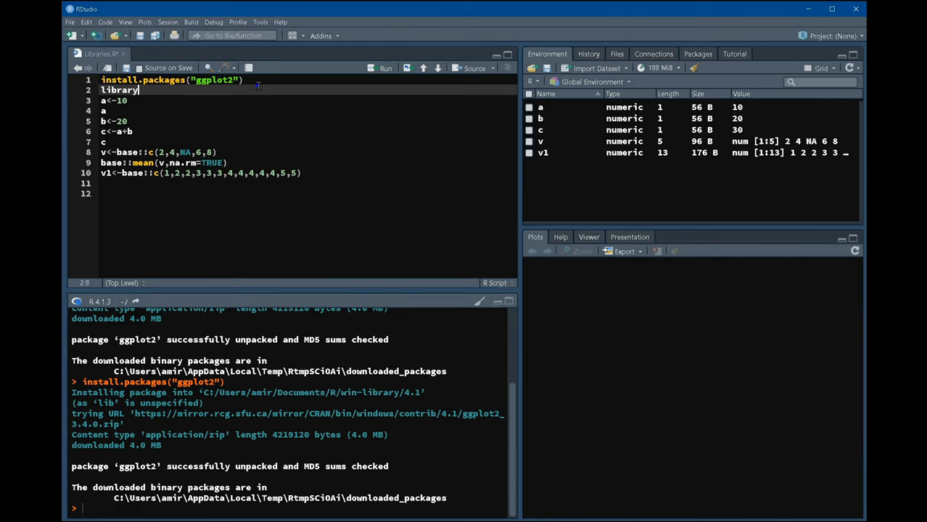
text(()
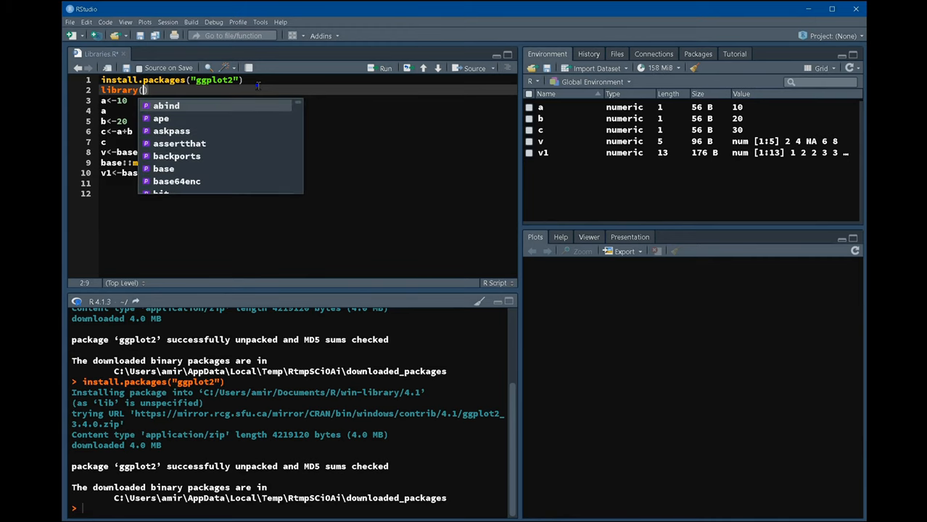
text(ggplot2)
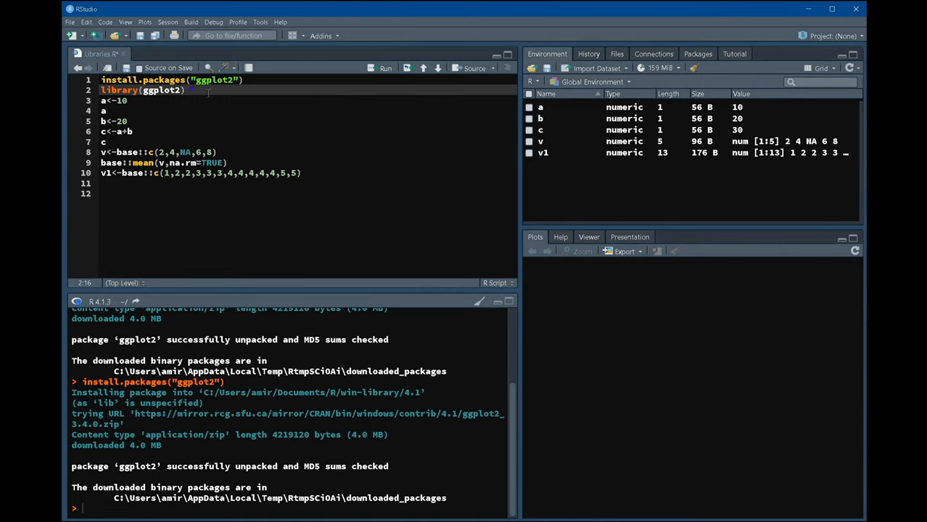
double_click(212, 79)
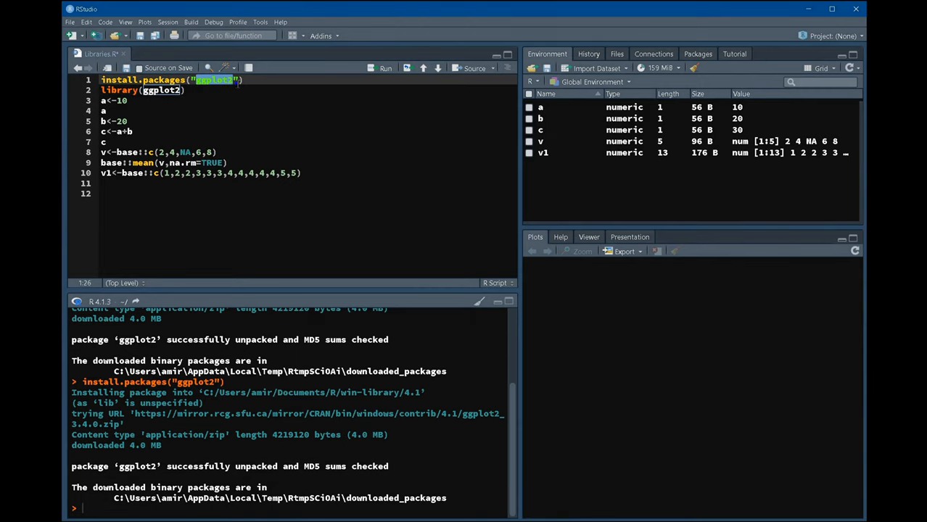
click(186, 89)
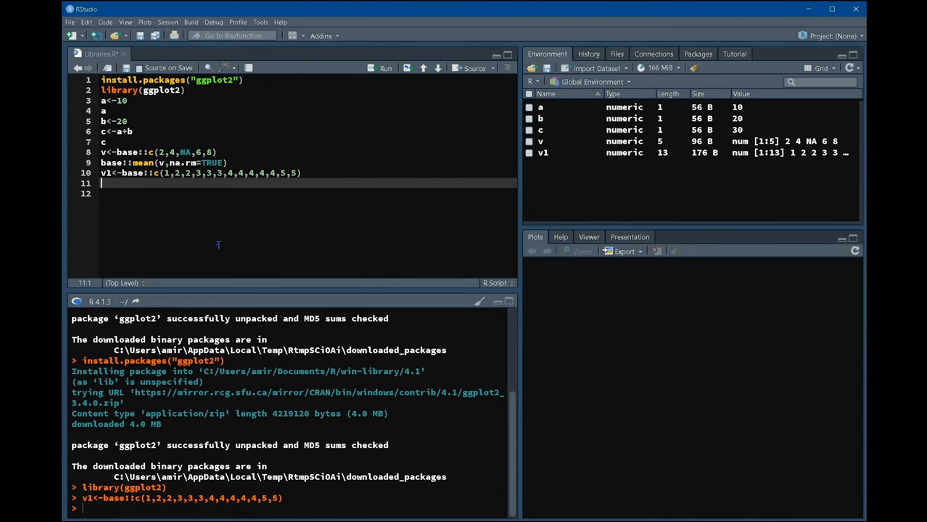
- Type ggplot2:: on line 11 and insert qplot from the autocomplete list
text(ggplo)
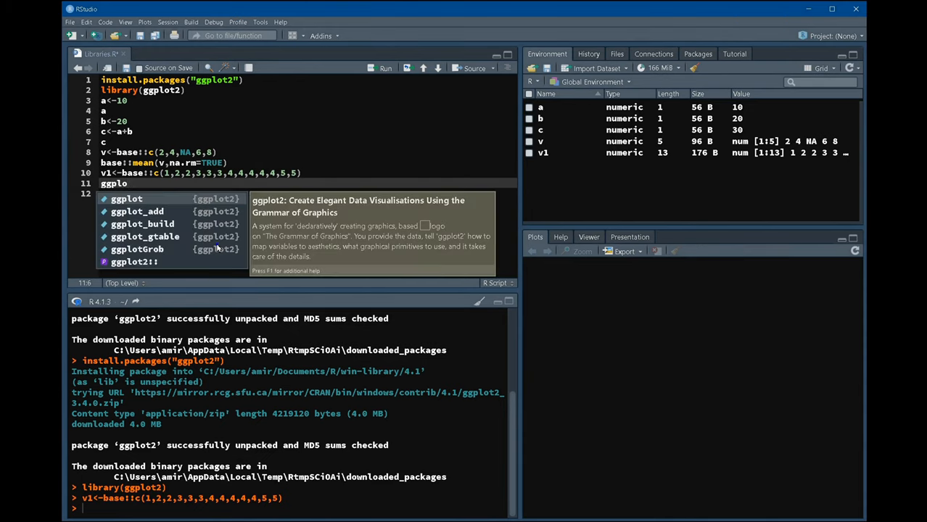
text(2)
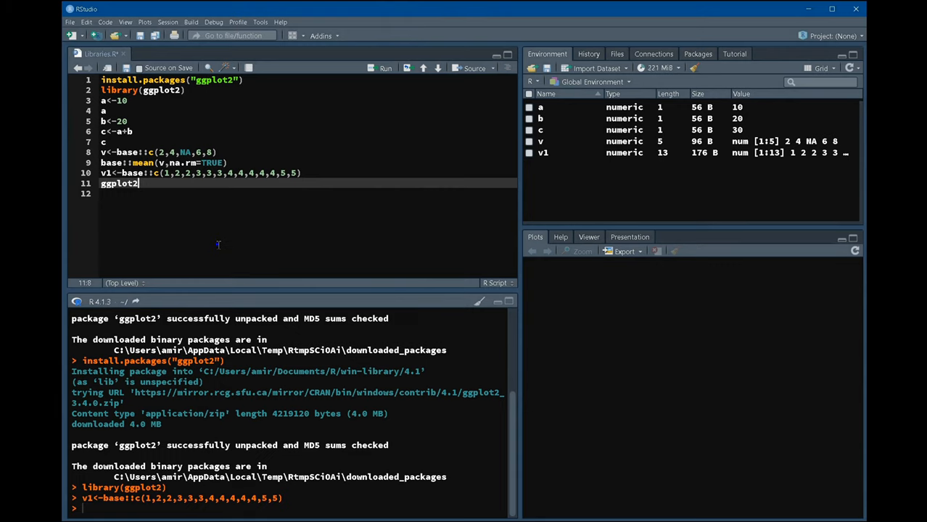
text(::)
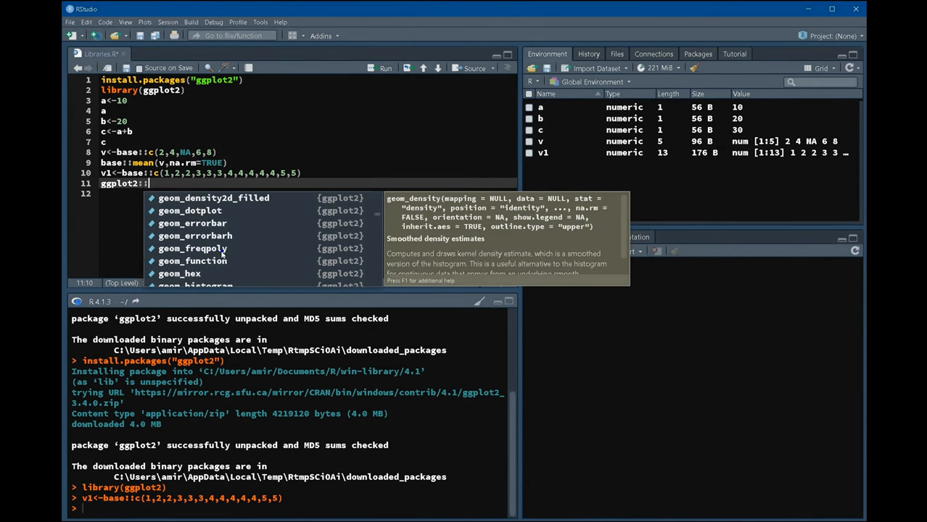
scroll(down, 3)
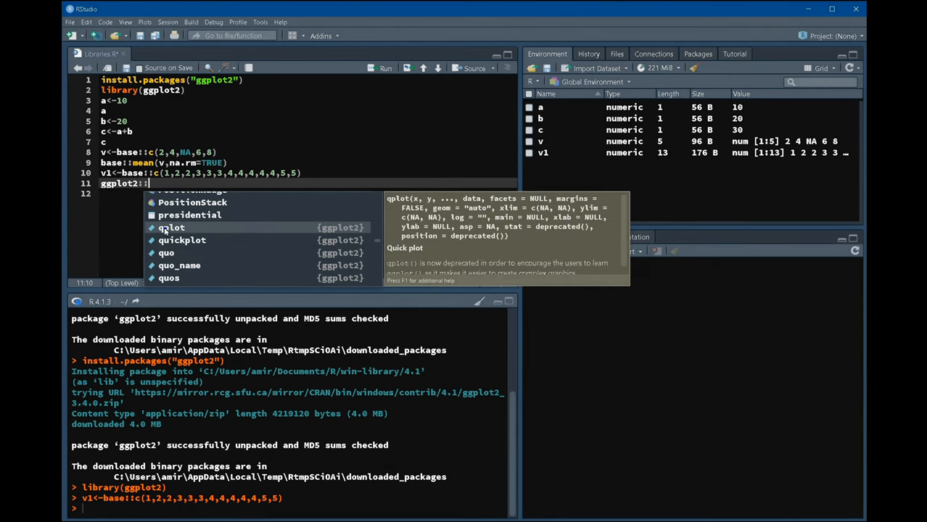
click(172, 228)
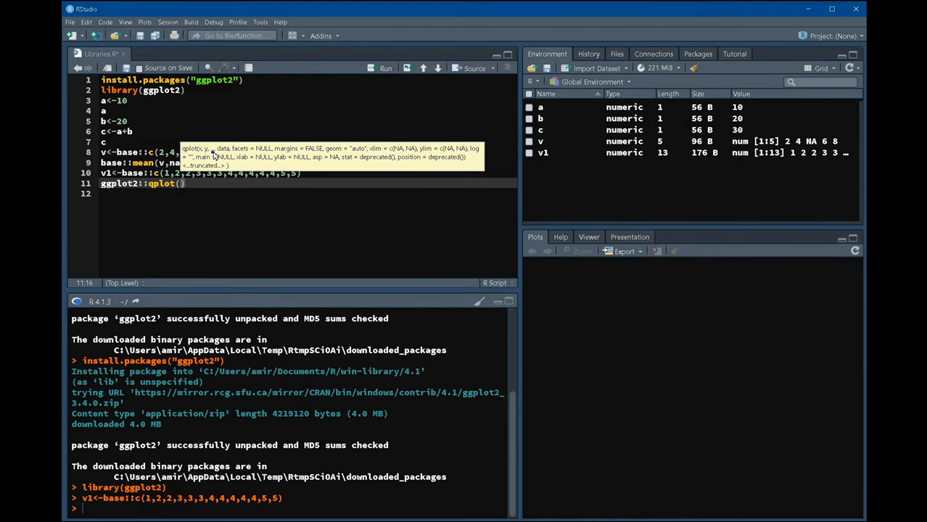
mouse_move(357, 160)
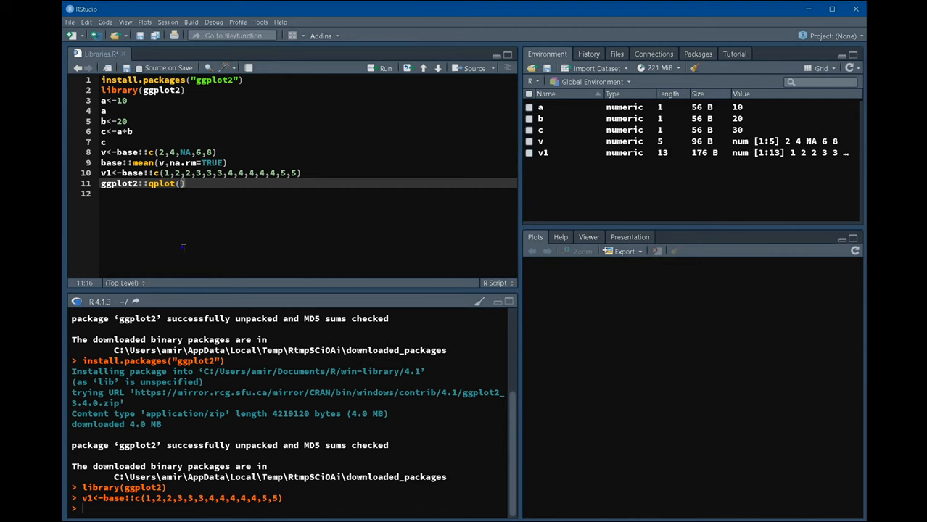
- Pass v1 to qplot and run it to draw the bar chart
text(v)
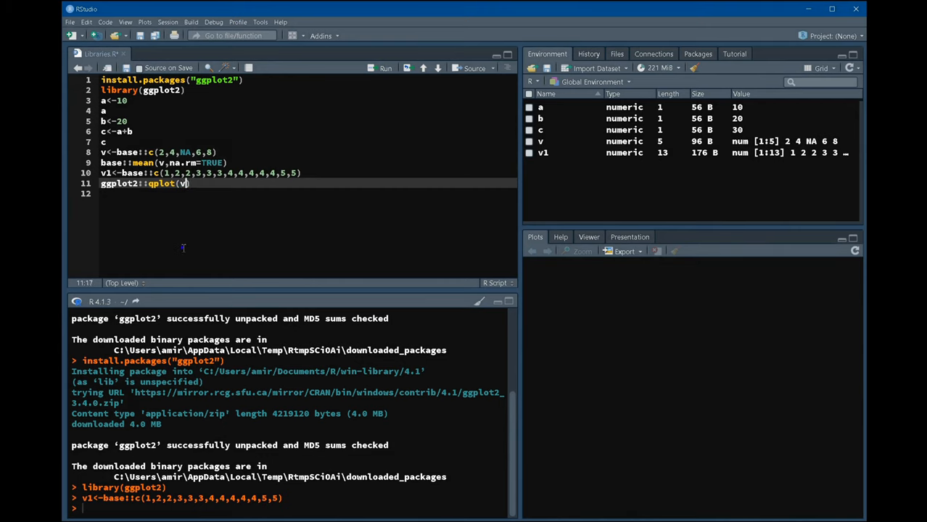
text(1)
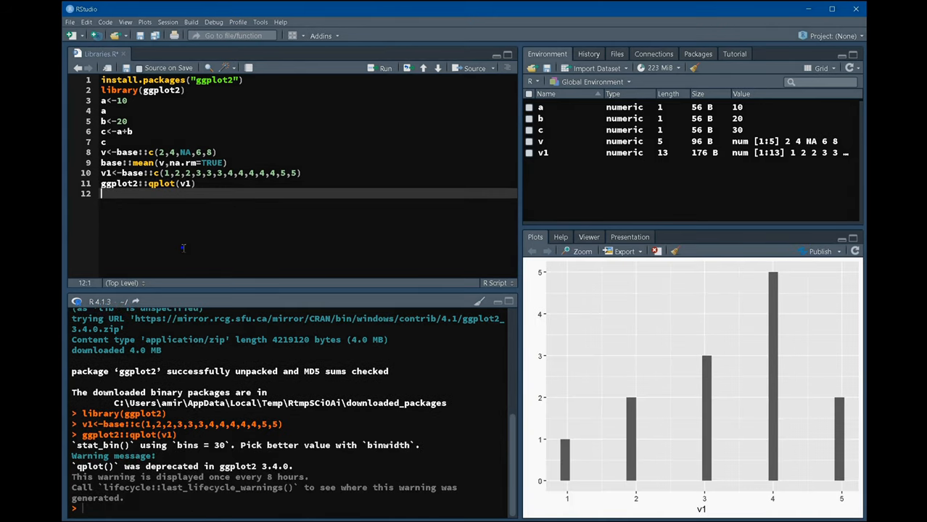
mouse_move(164, 219)
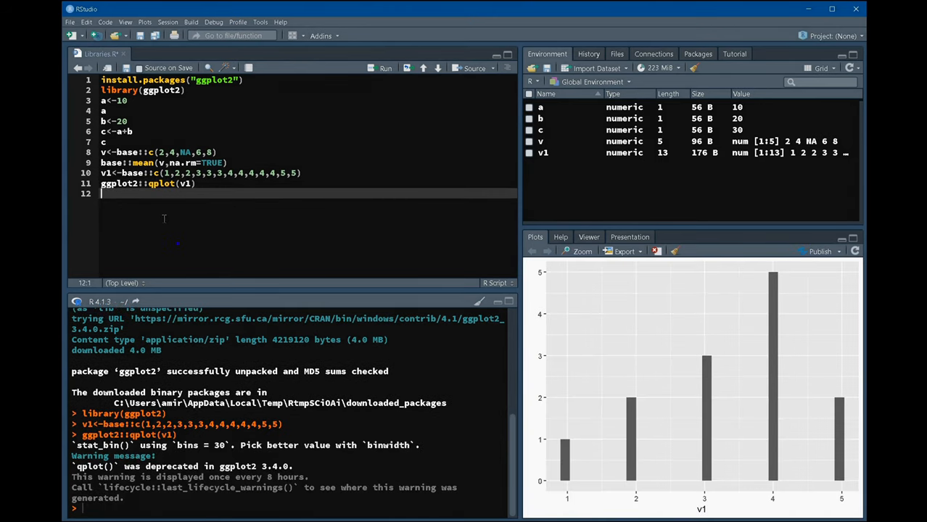
mouse_move(150, 206)
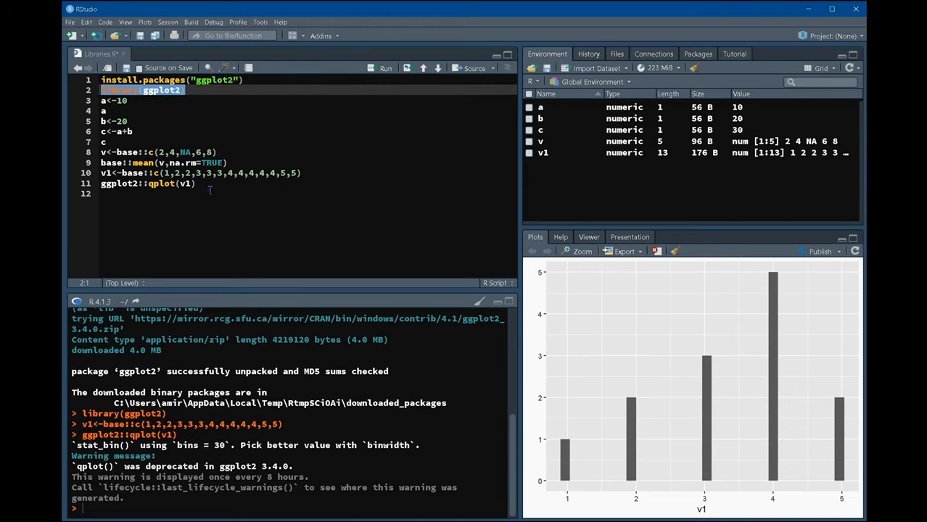
- Clear the selection and highlight the qplot function name on line 11
click(156, 188)
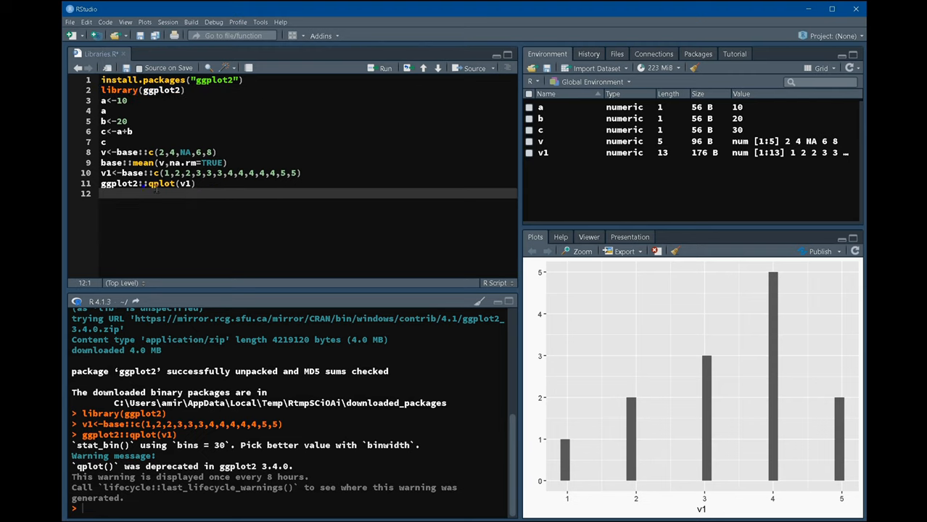
double_click(118, 183)
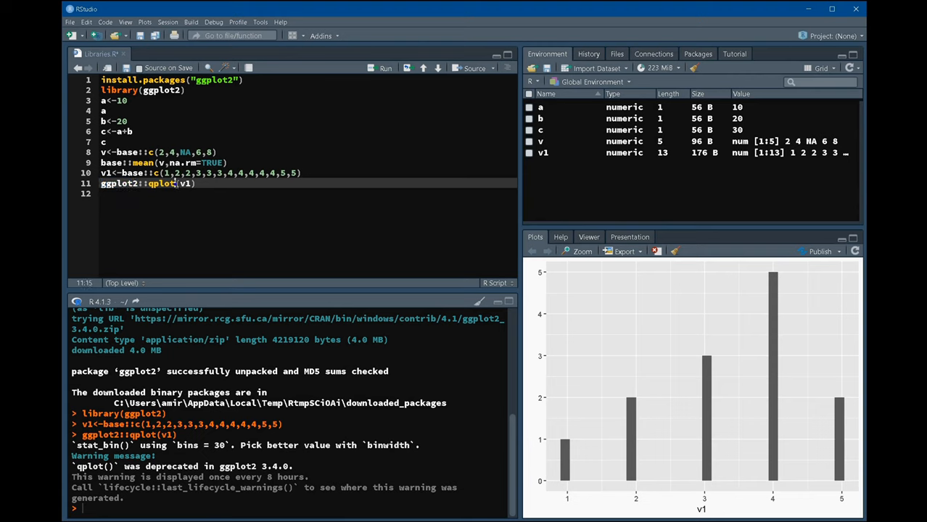
double_click(162, 182)
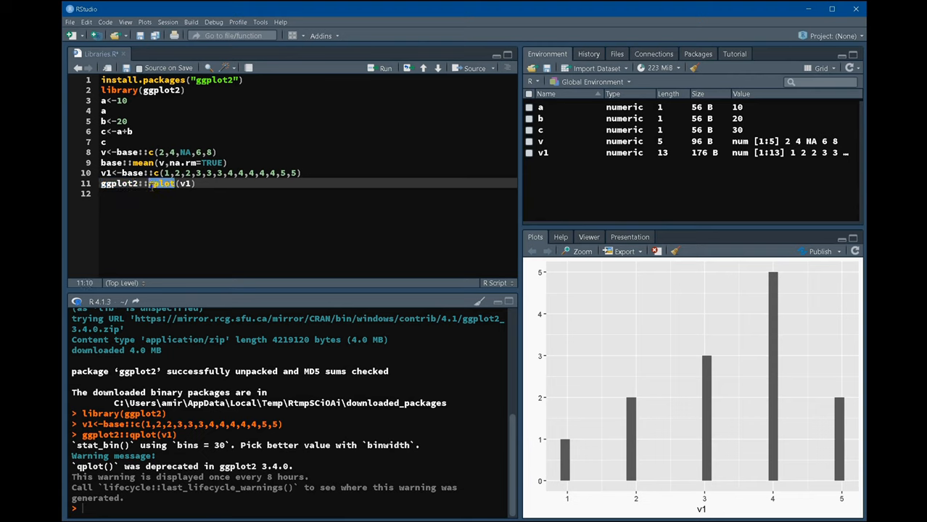
mouse_move(162, 183)
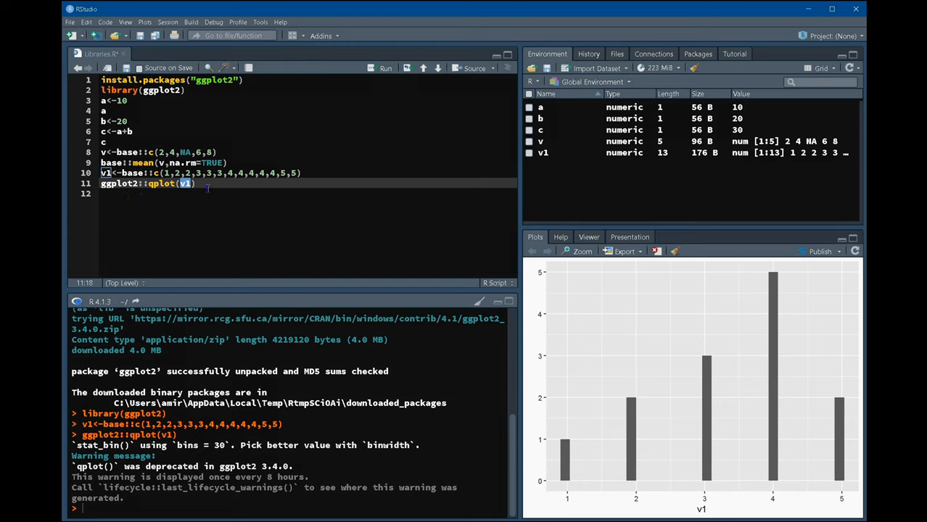
mouse_move(696, 390)
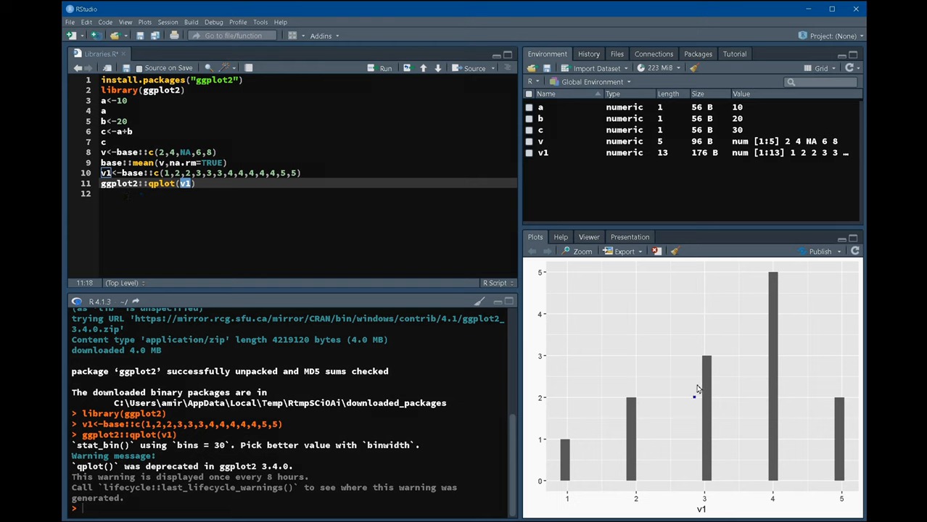
mouse_move(853, 478)
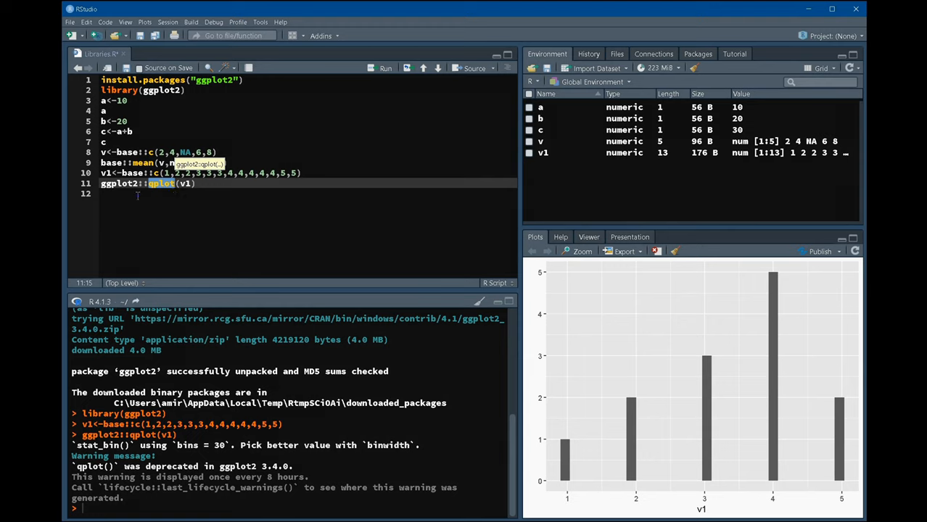
mouse_move(95, 123)
text(#)
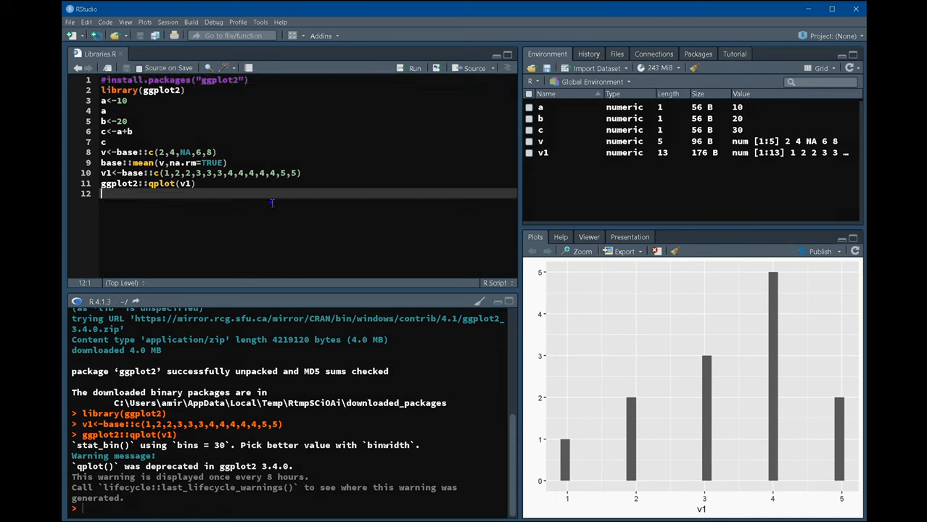
- Rerun the whole script, getting 10, 30, 5 and the histogram, then select the qplot line
key(ctrl+a)
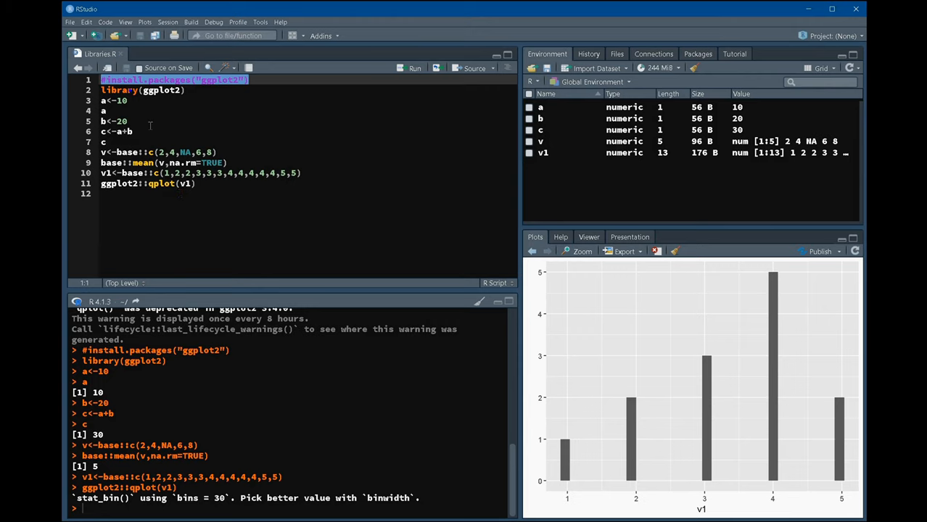
click(128, 121)
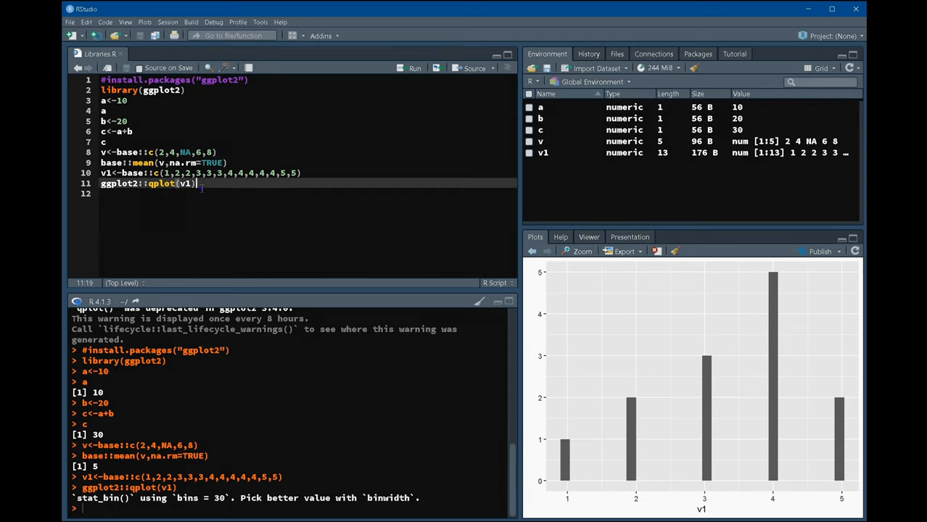
triple_click(149, 183)
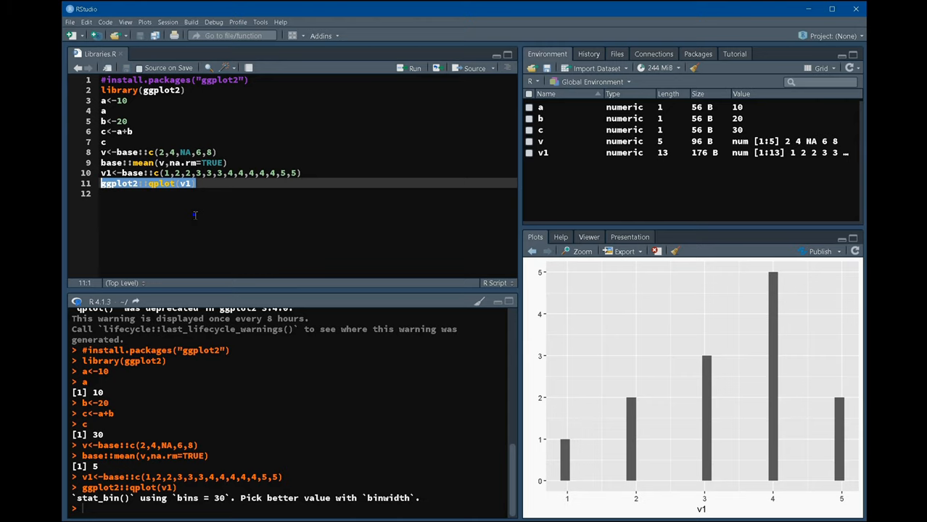
mouse_move(225, 228)
text(# Here I)
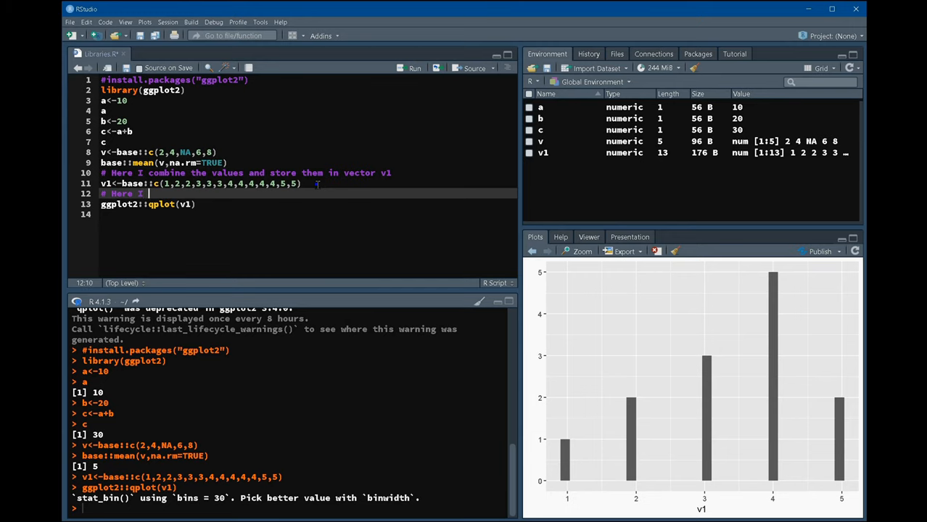
- Write a comment saying the qplot function is used to draw the bar chart
text(use the)
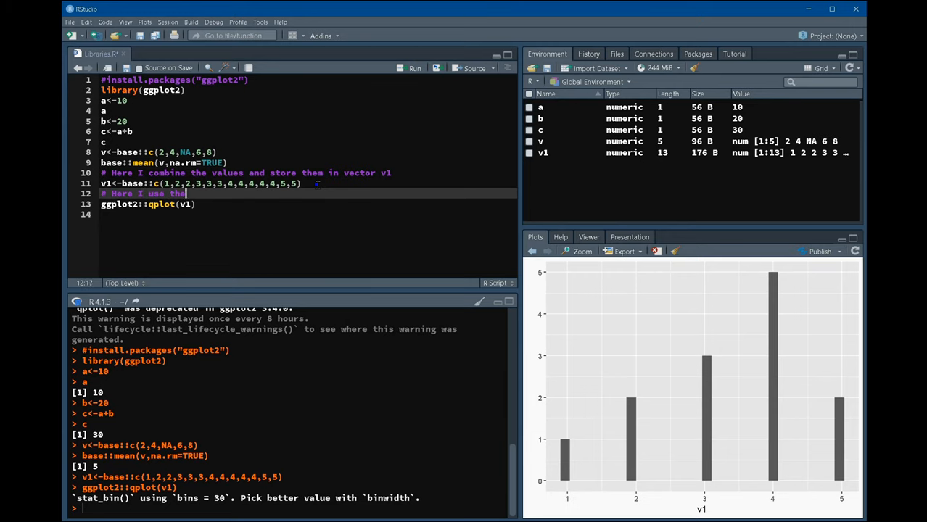
text(qplo)
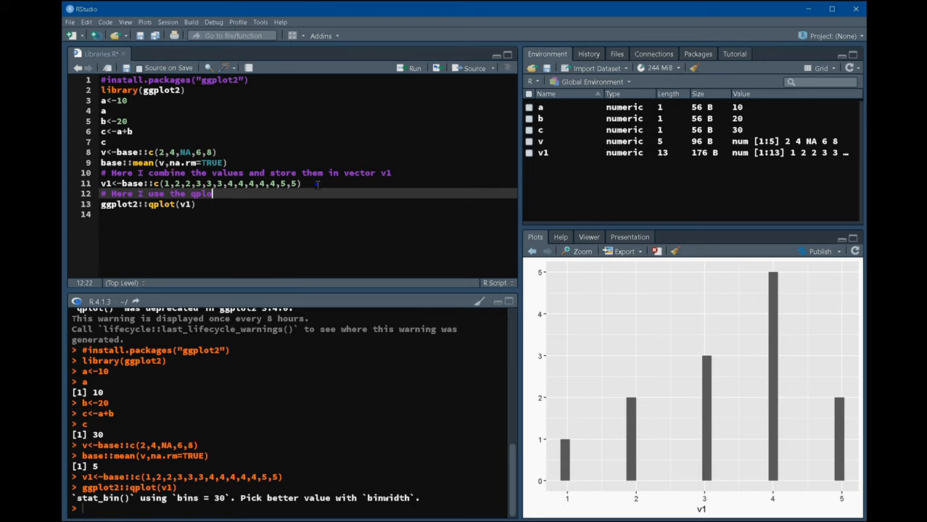
text(function of ggplot2 library to)
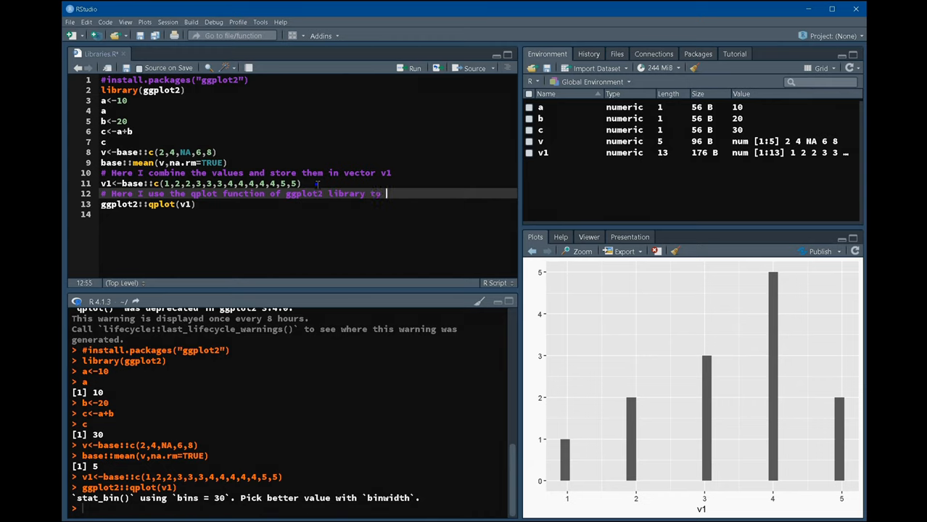
text(draw the)
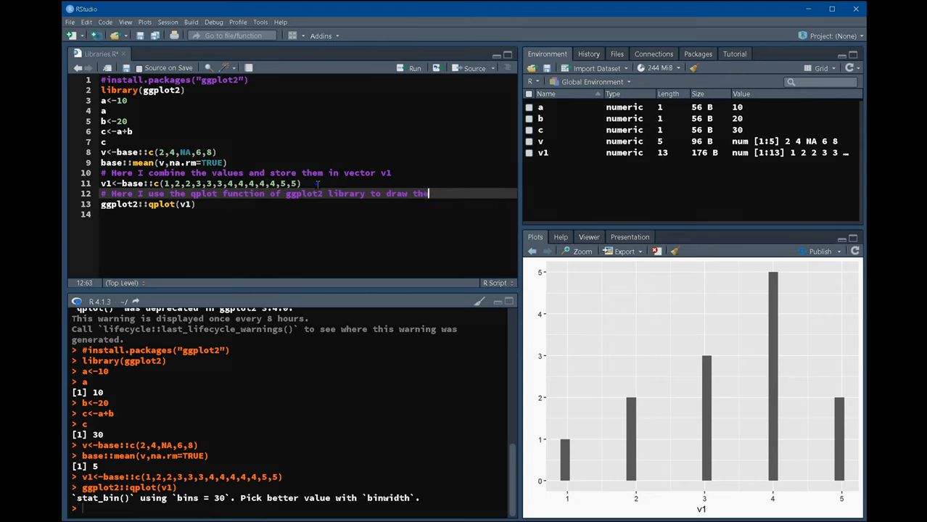
text(bar chart of my data)
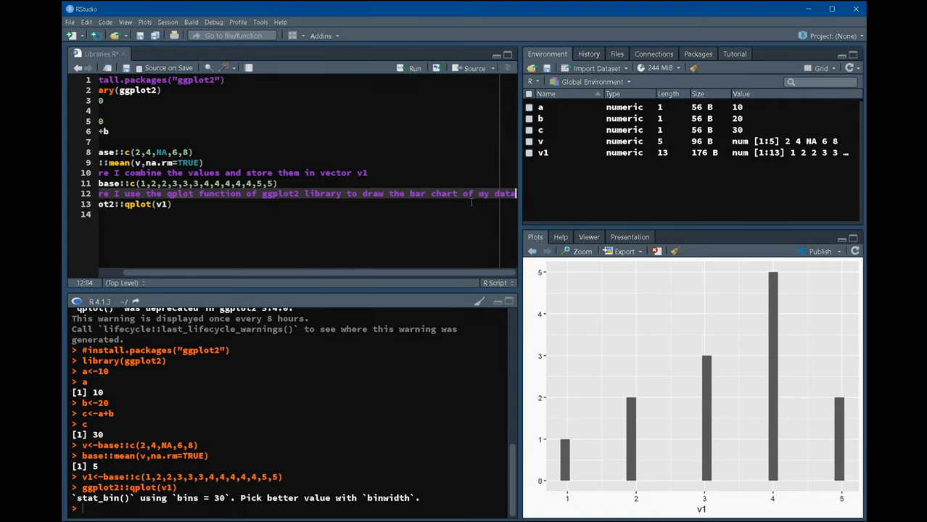
mouse_move(456, 236)
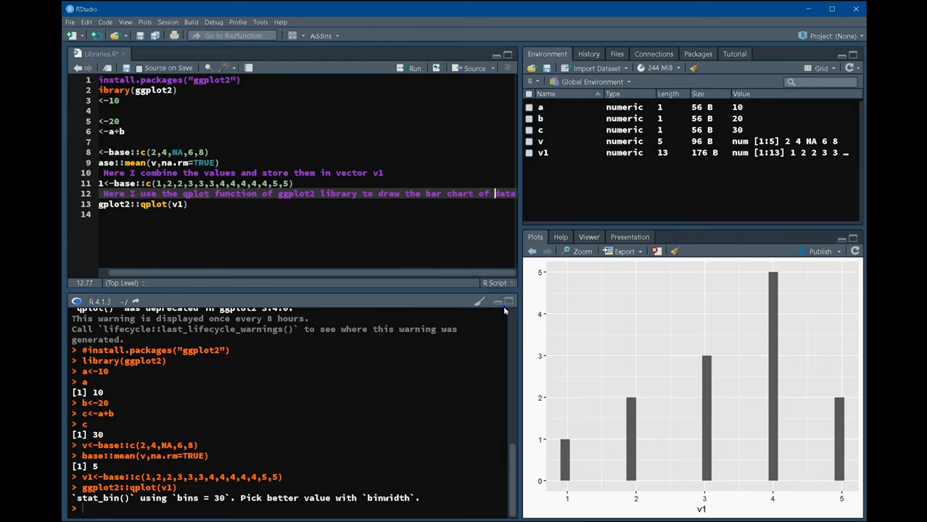
mouse_move(213, 244)
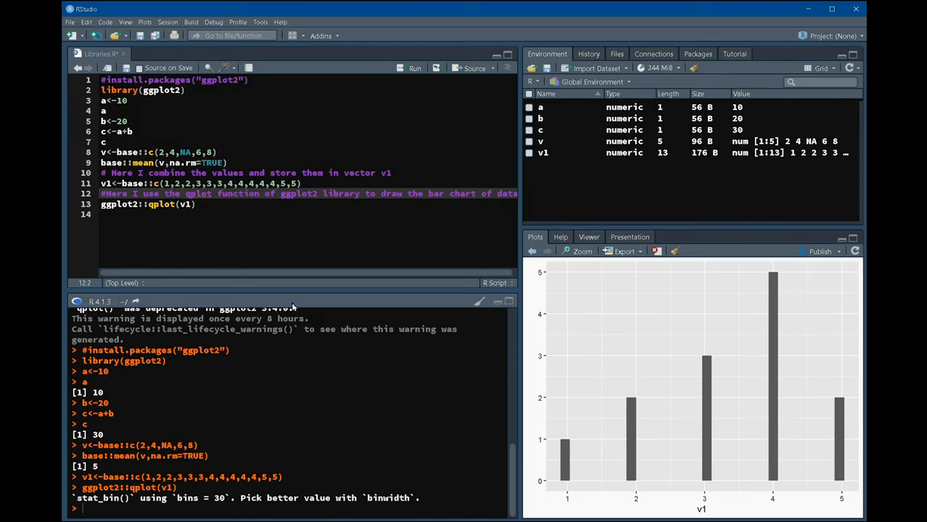
mouse_move(211, 276)
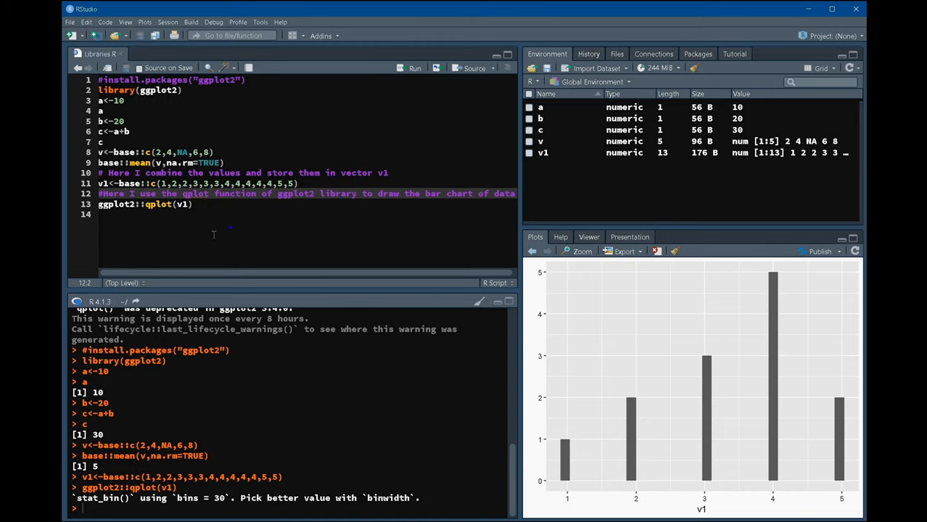
mouse_move(196, 238)
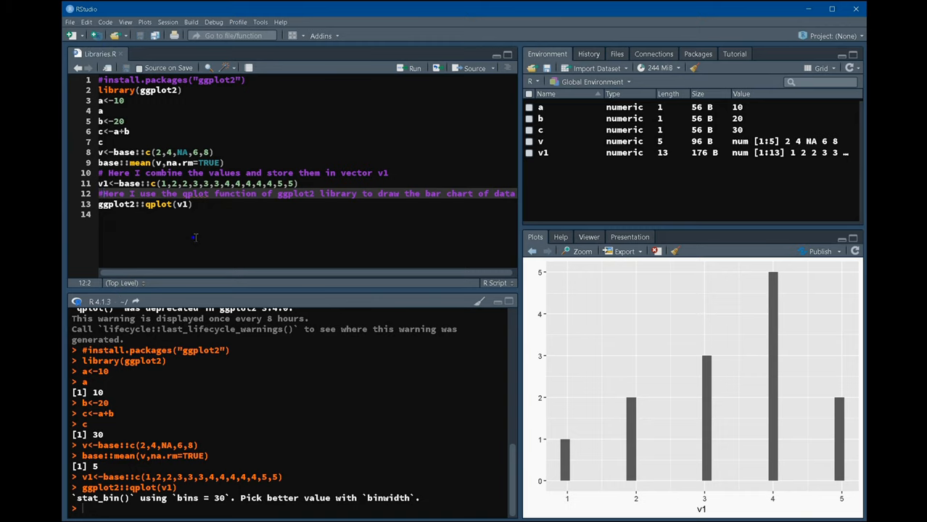